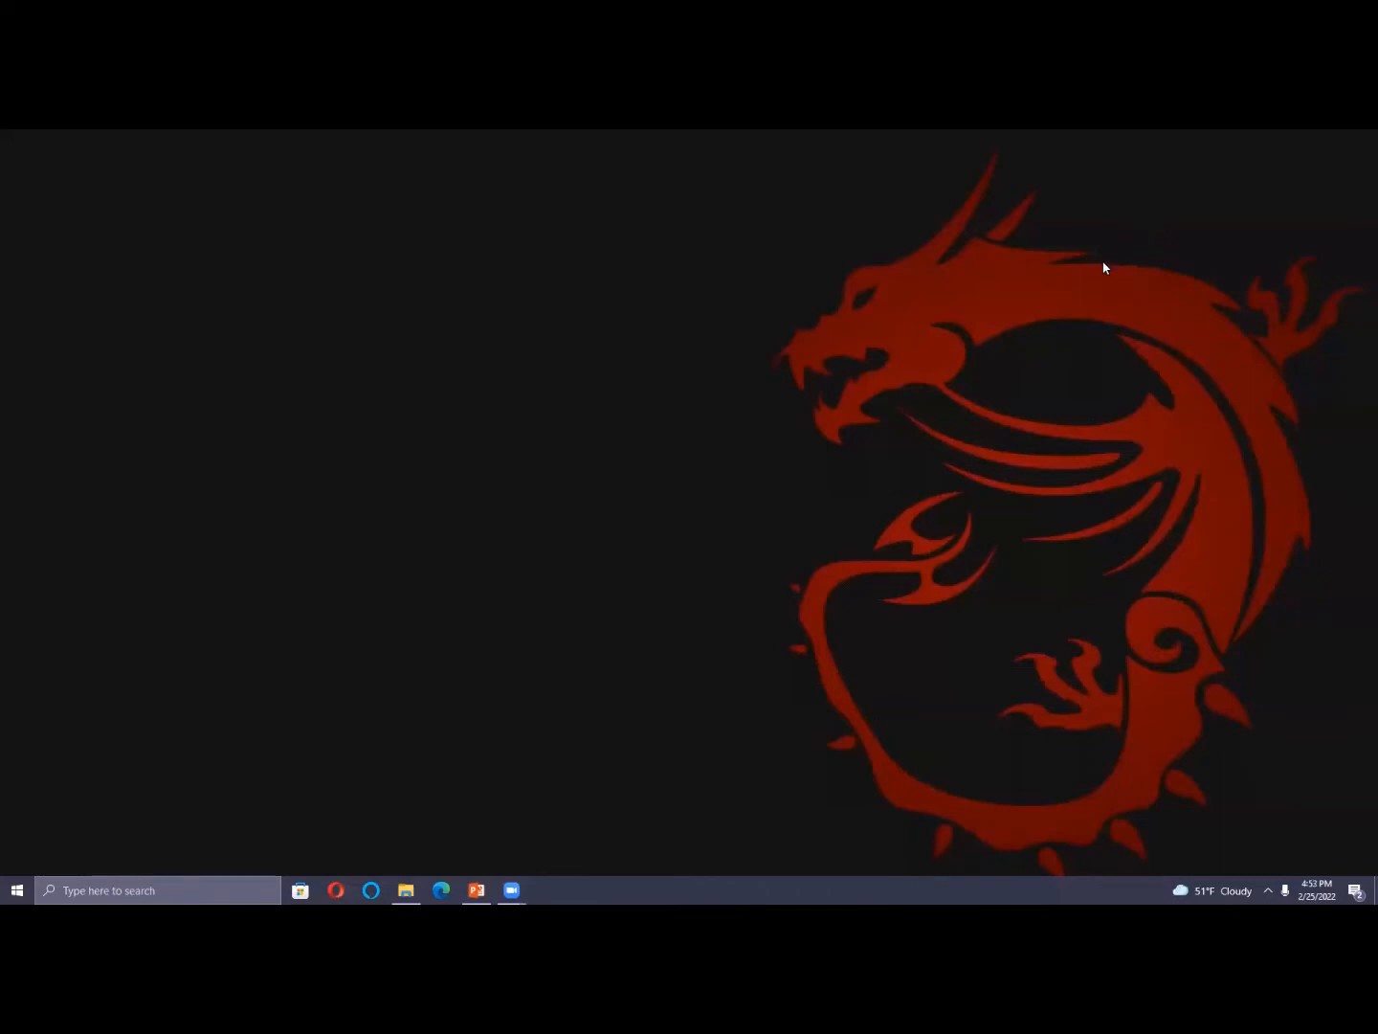
{"action": "mouse_move", "coordinate": [414, 494]}
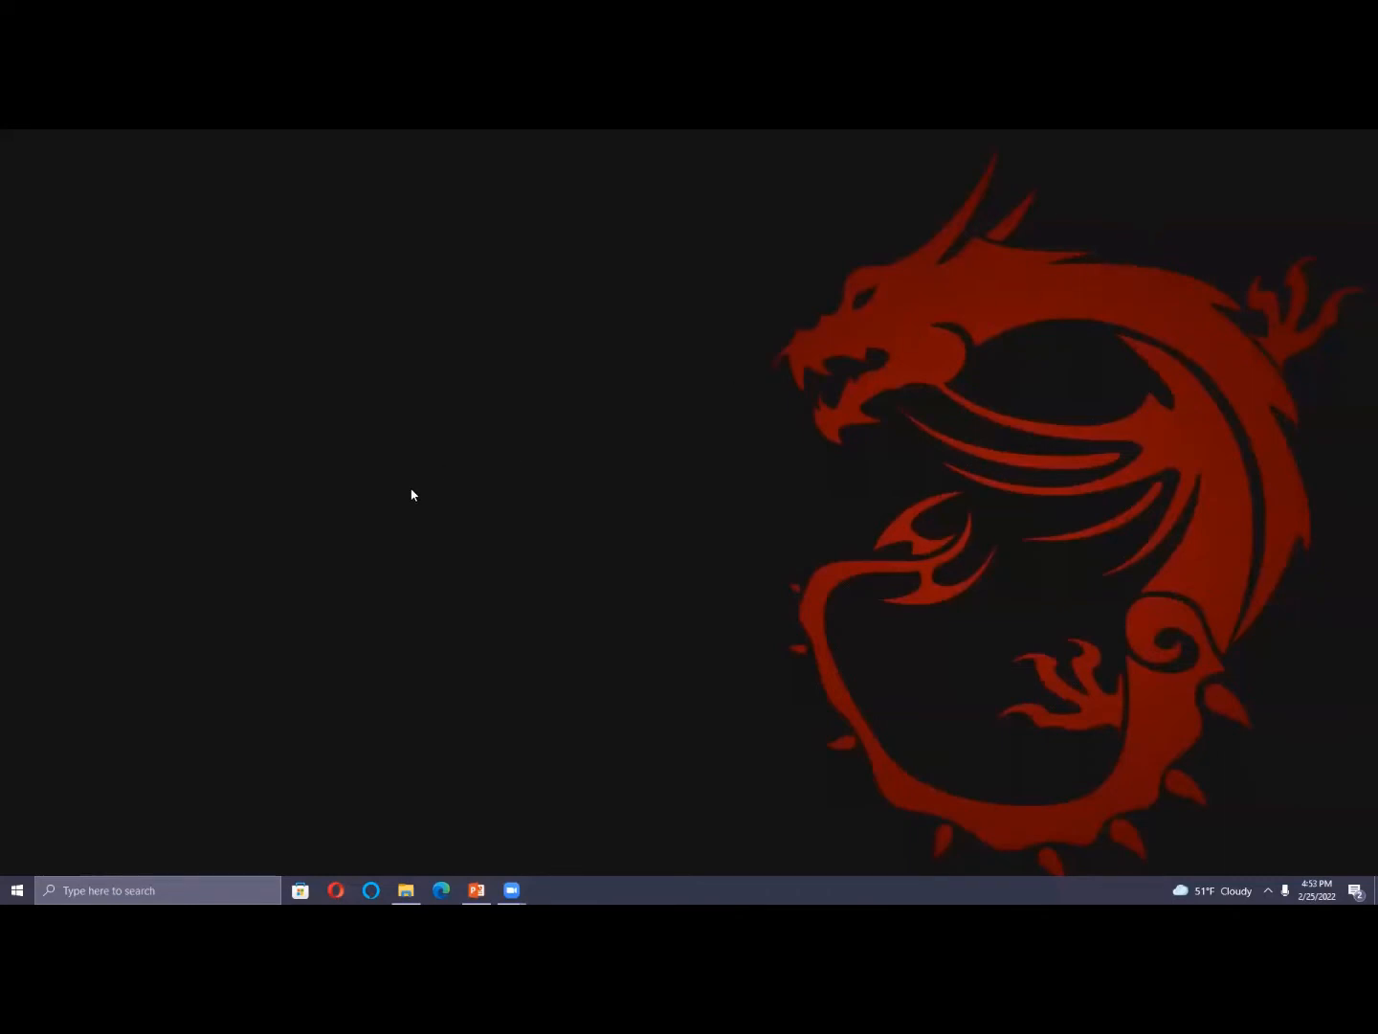
{"action": "mouse_move", "coordinate": [470, 498]}
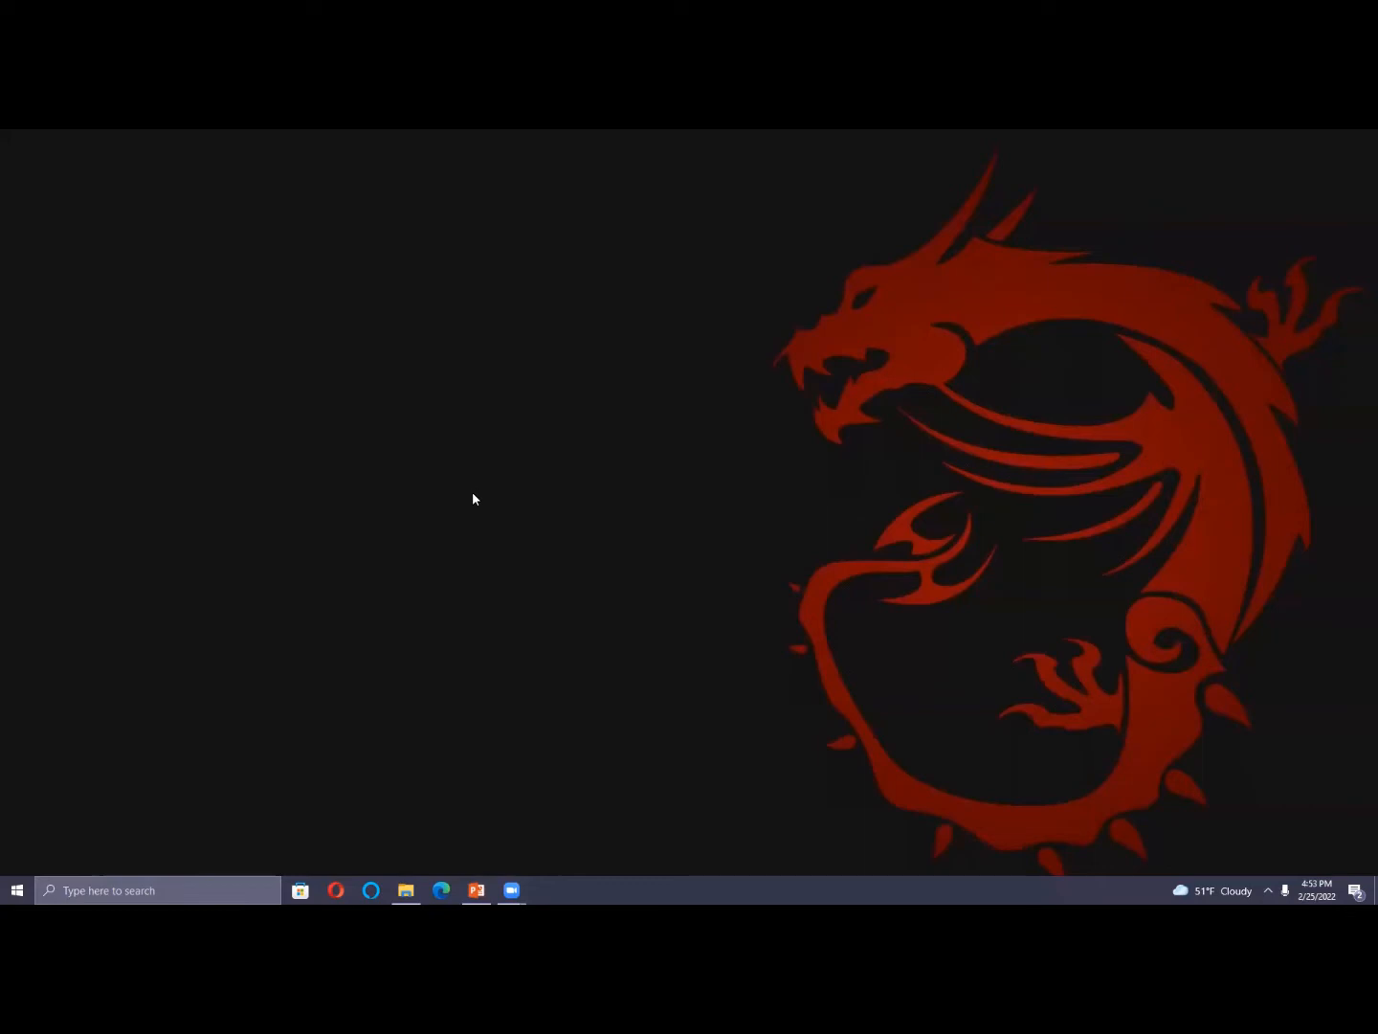
{"action": "mouse_move", "coordinate": [494, 498]}
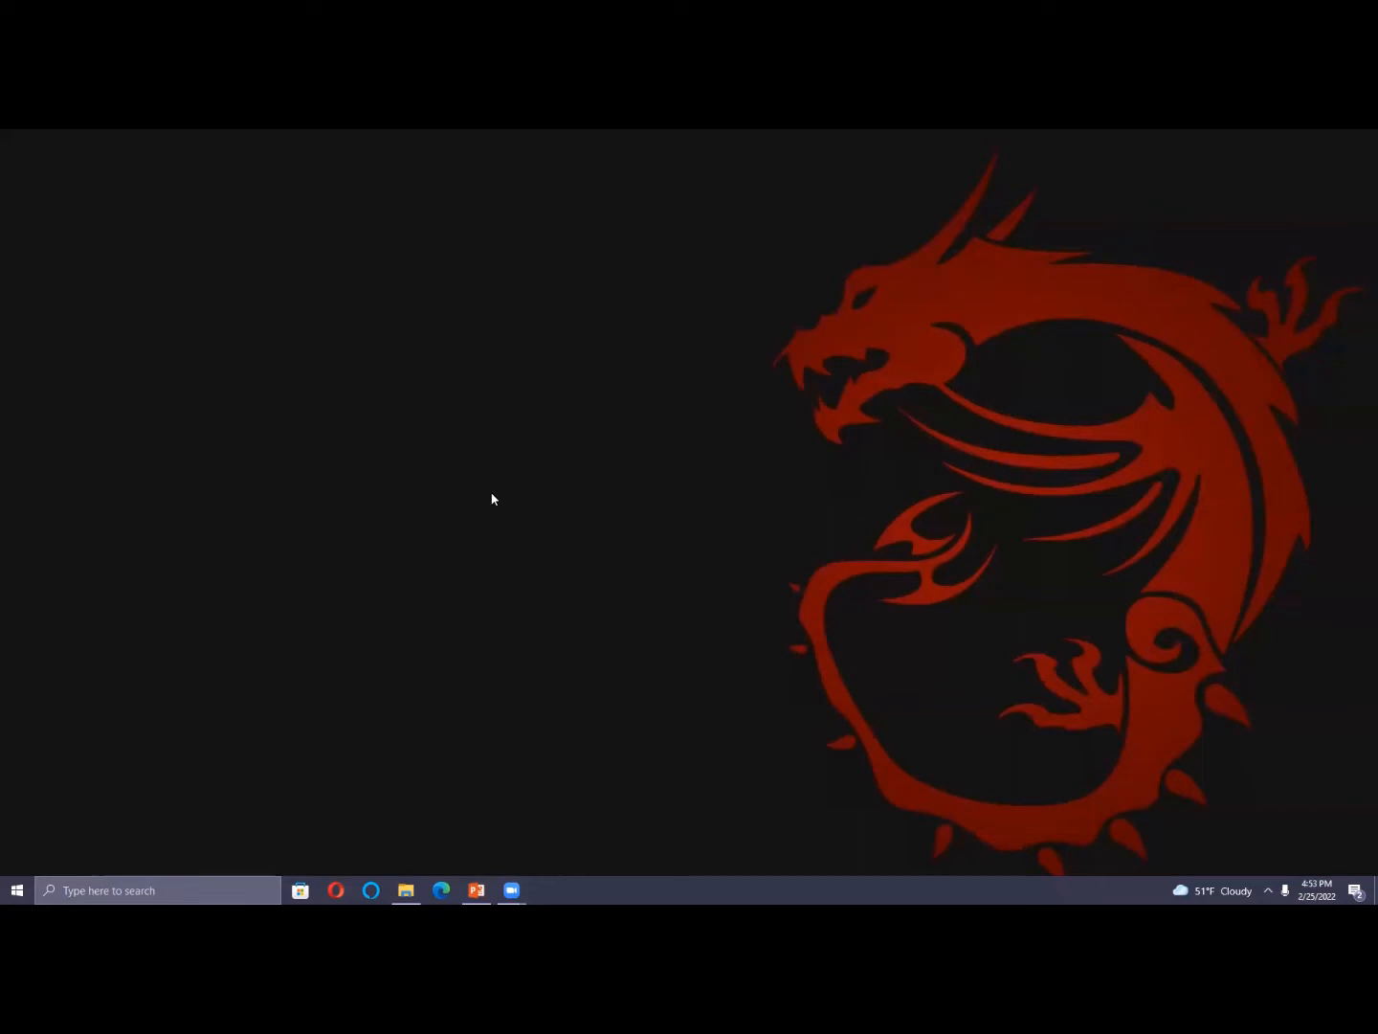
{"action": "mouse_move", "coordinate": [510, 498]}
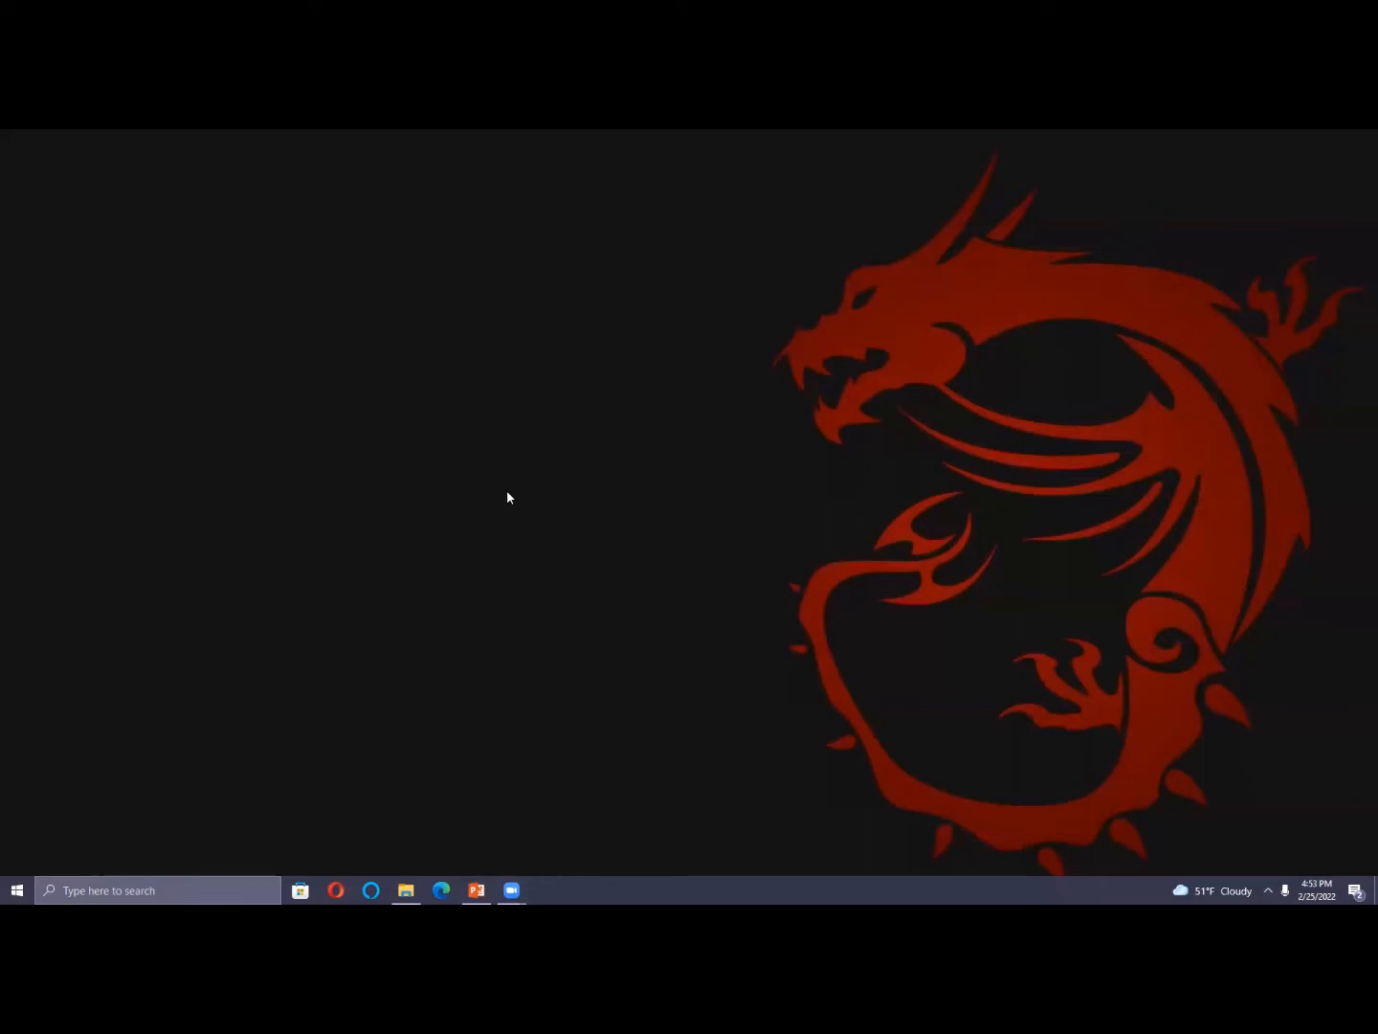
{"action": "mouse_move", "coordinate": [536, 497]}
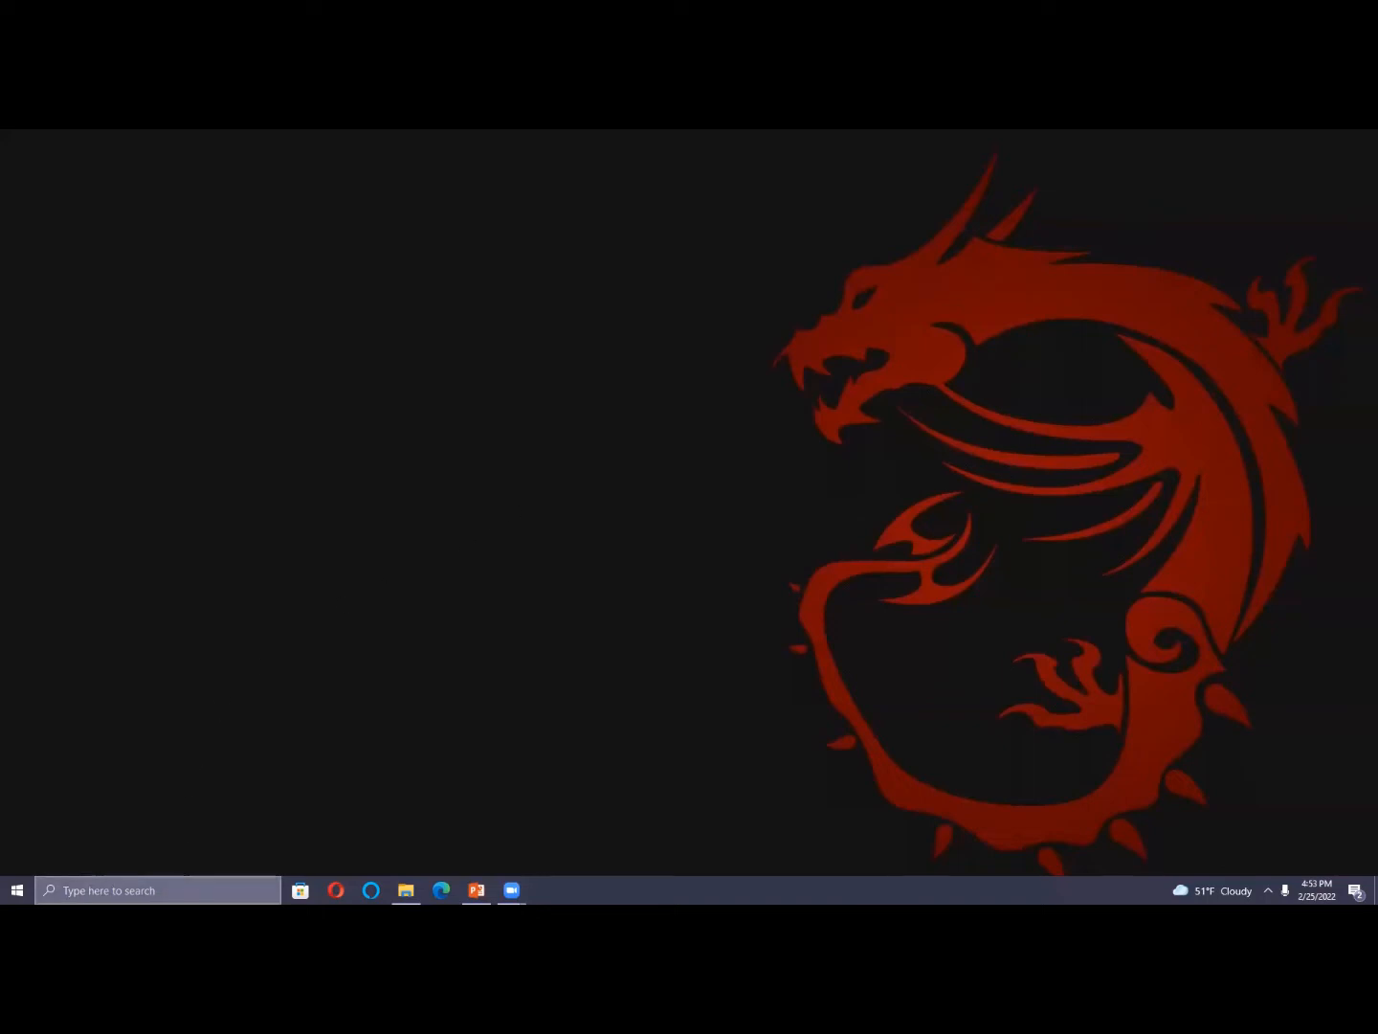
- Search Windows for "word" so Word 2013 appears as the best match
{"action": "left_click", "coordinate": [157, 888]}
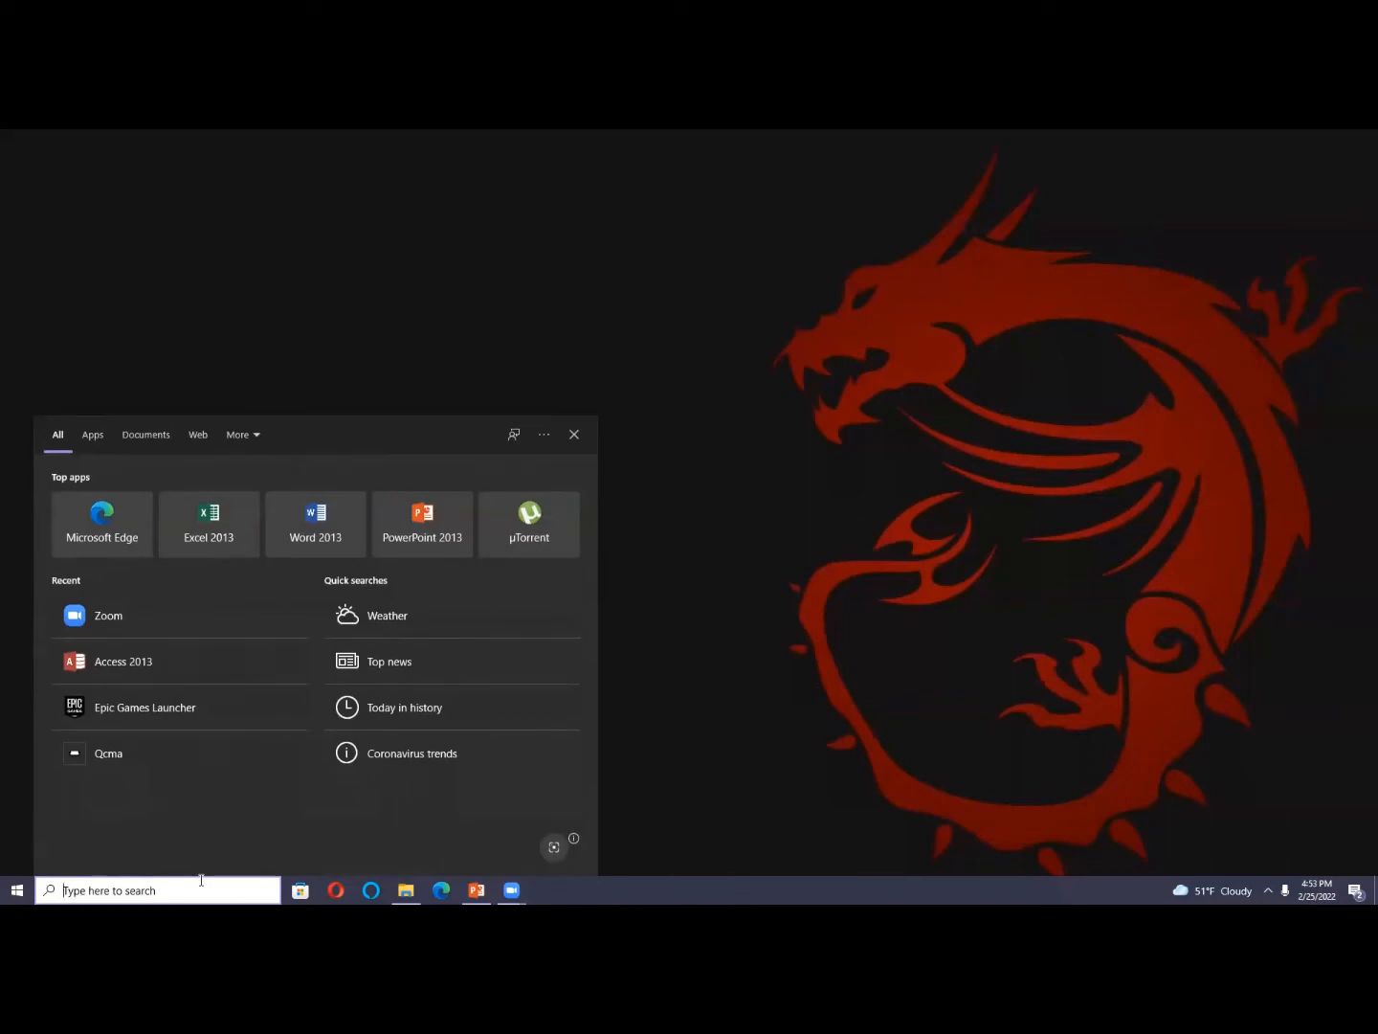
{"action": "type", "text": "word"}
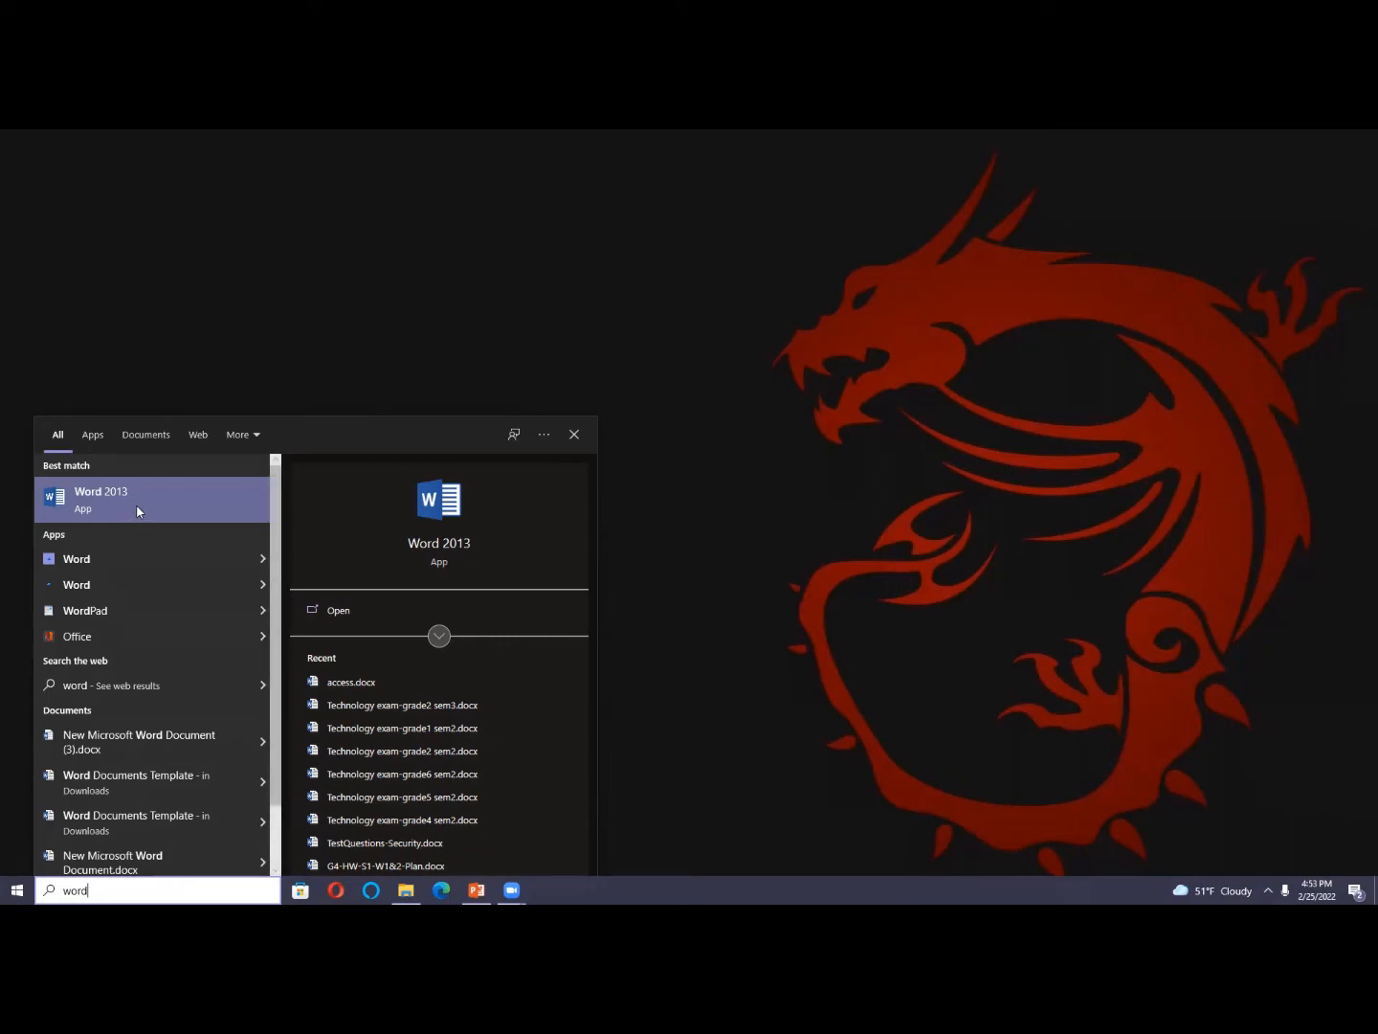
- Launch Word 2013 and dismiss the Office Activation Wizard to reach a blank document
{"action": "left_click", "coordinate": [99, 498]}
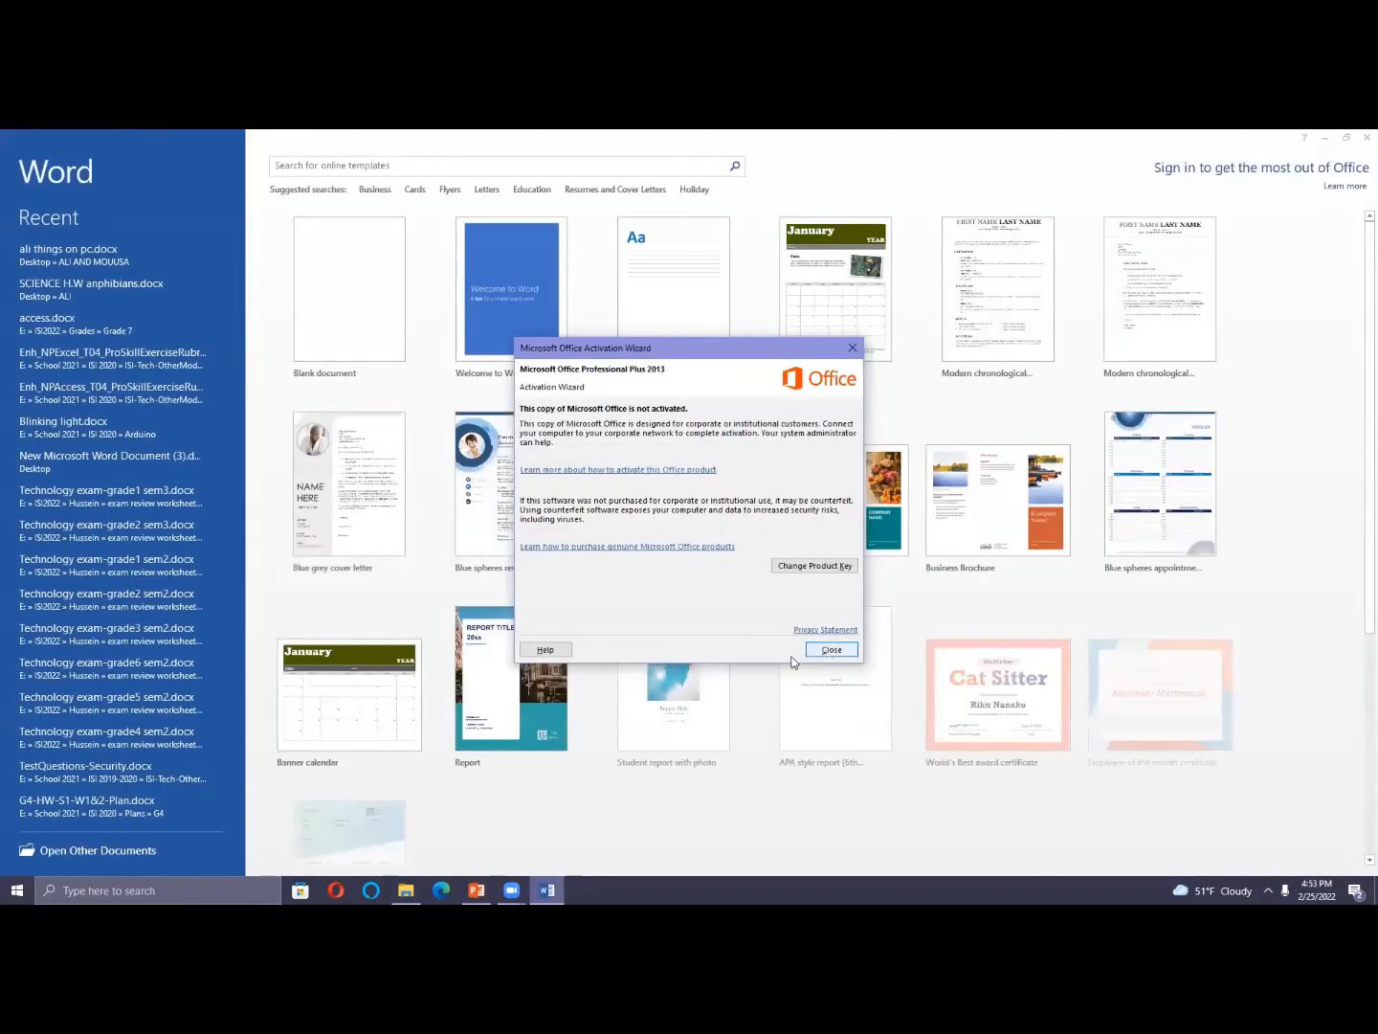
{"action": "left_click", "coordinate": [831, 649]}
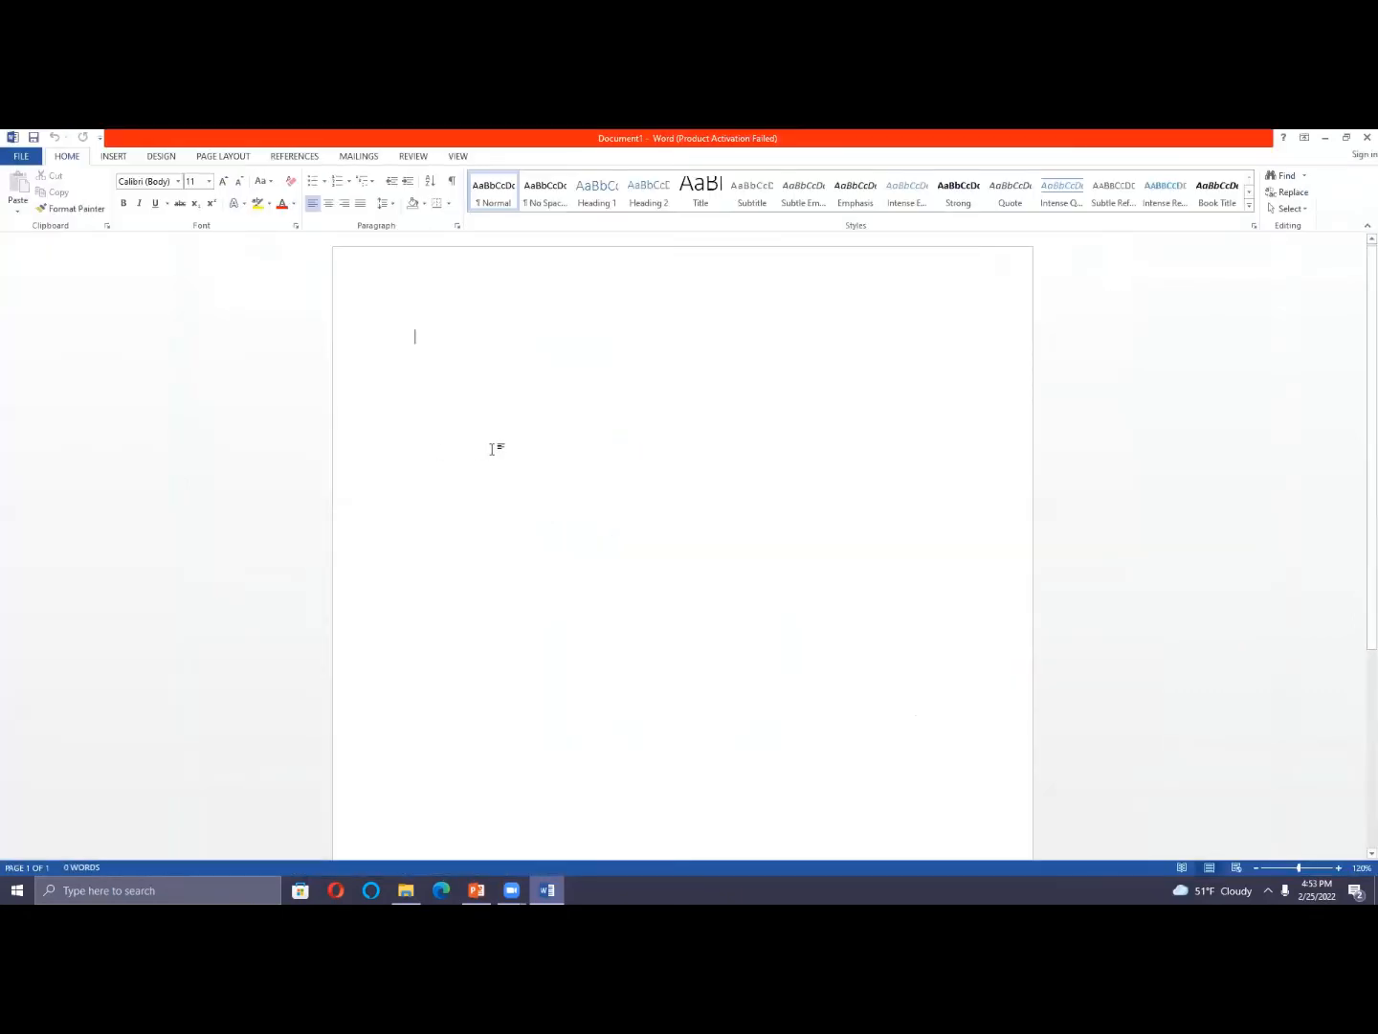
{"action": "mouse_move", "coordinate": [502, 454]}
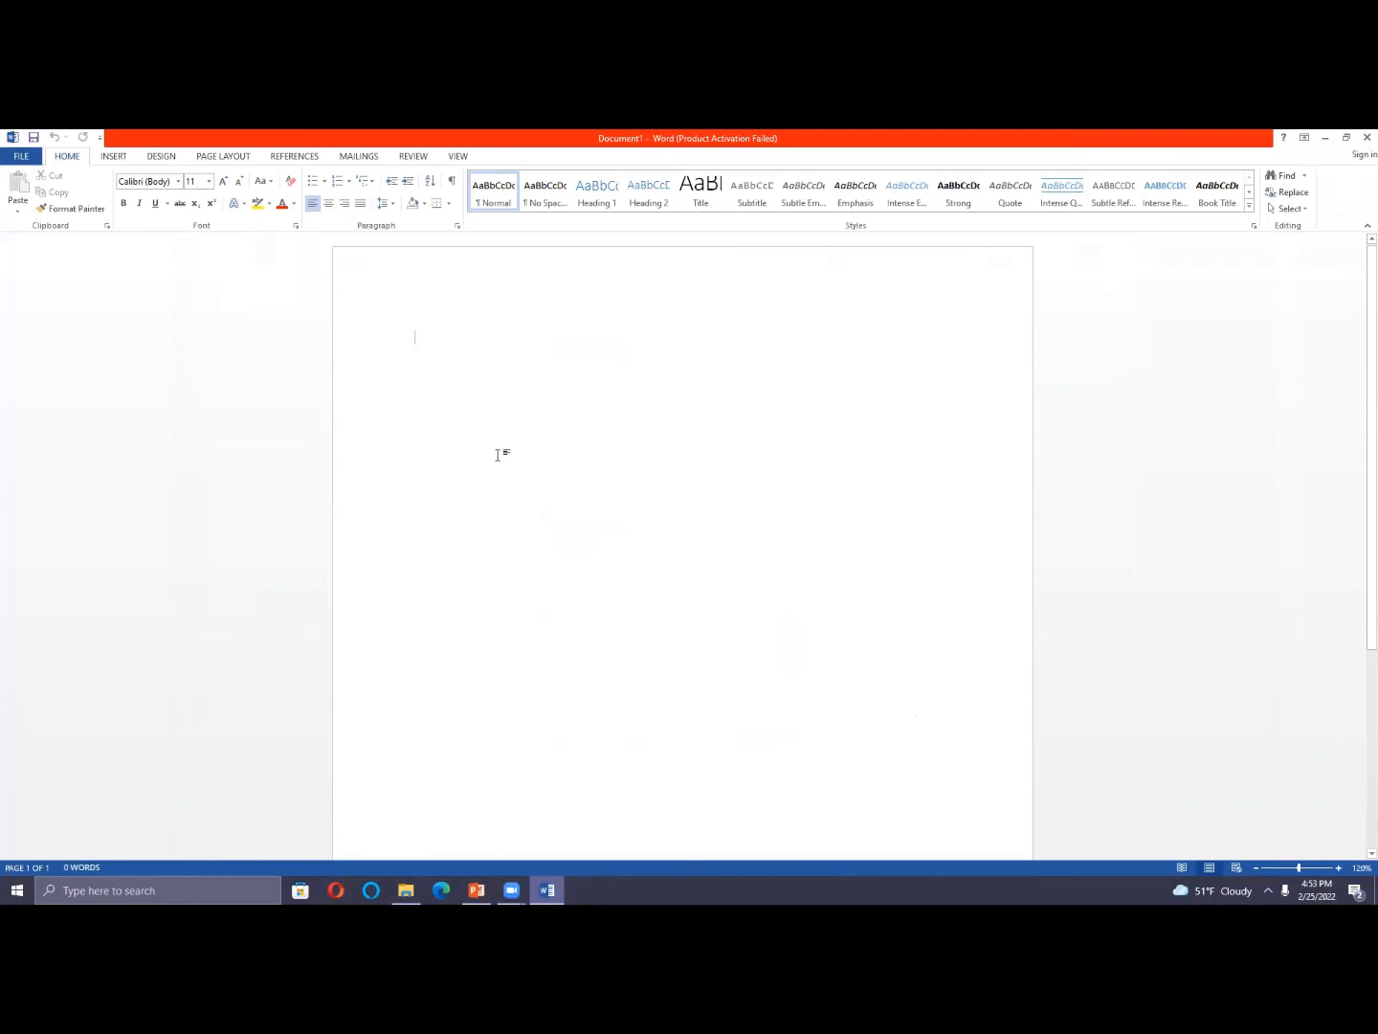
- Write "Hello Dear Students" as the document's first line
{"action": "type", "text": "H"}
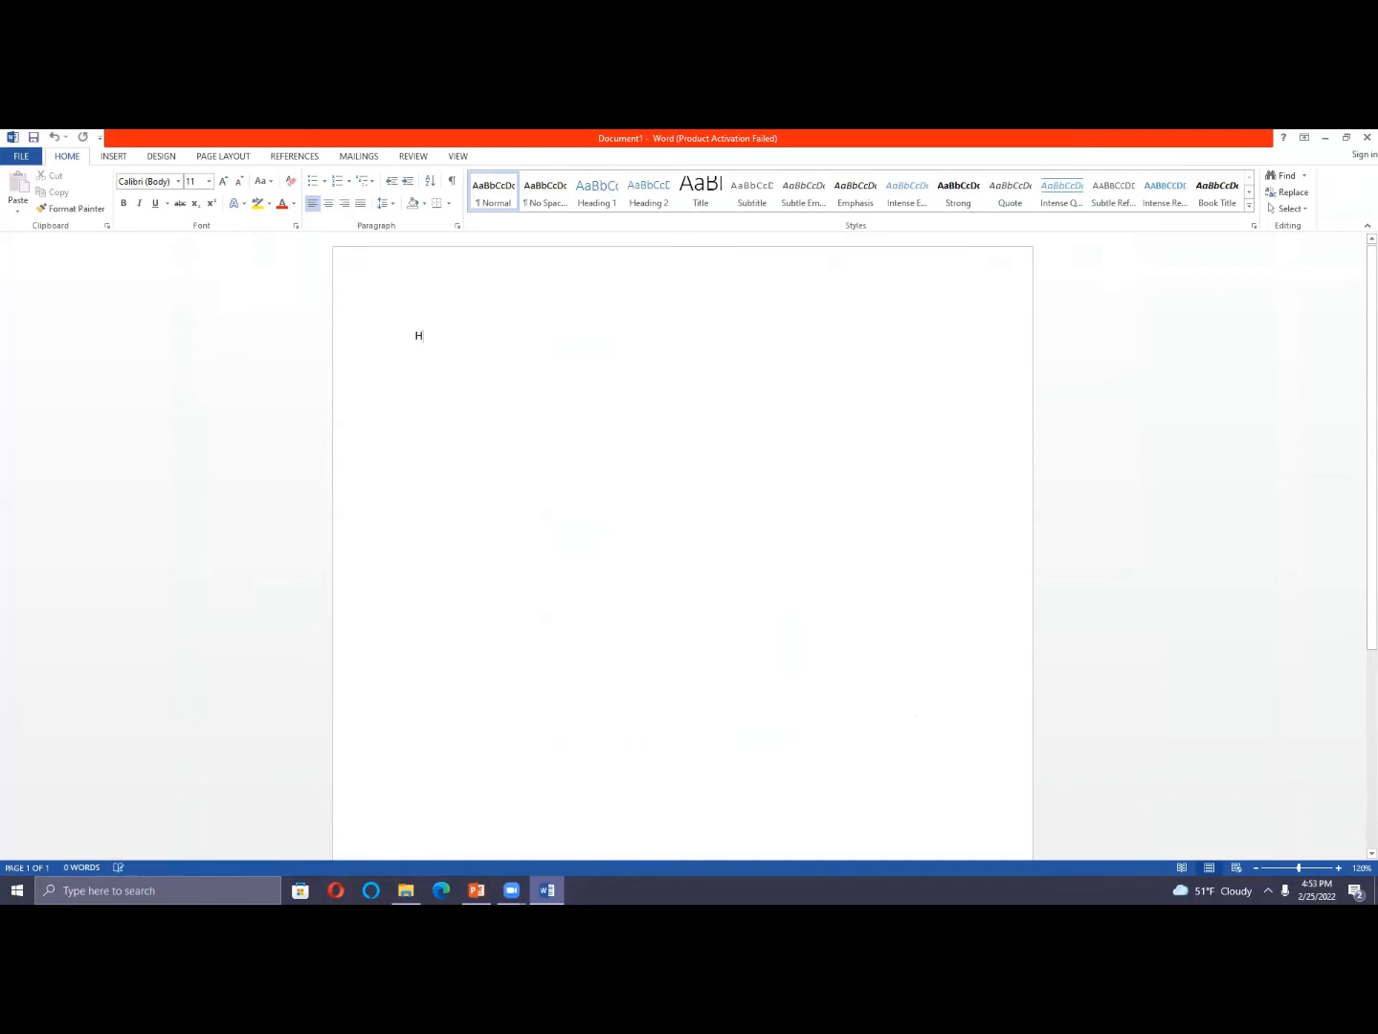
{"action": "type", "text": "ello"}
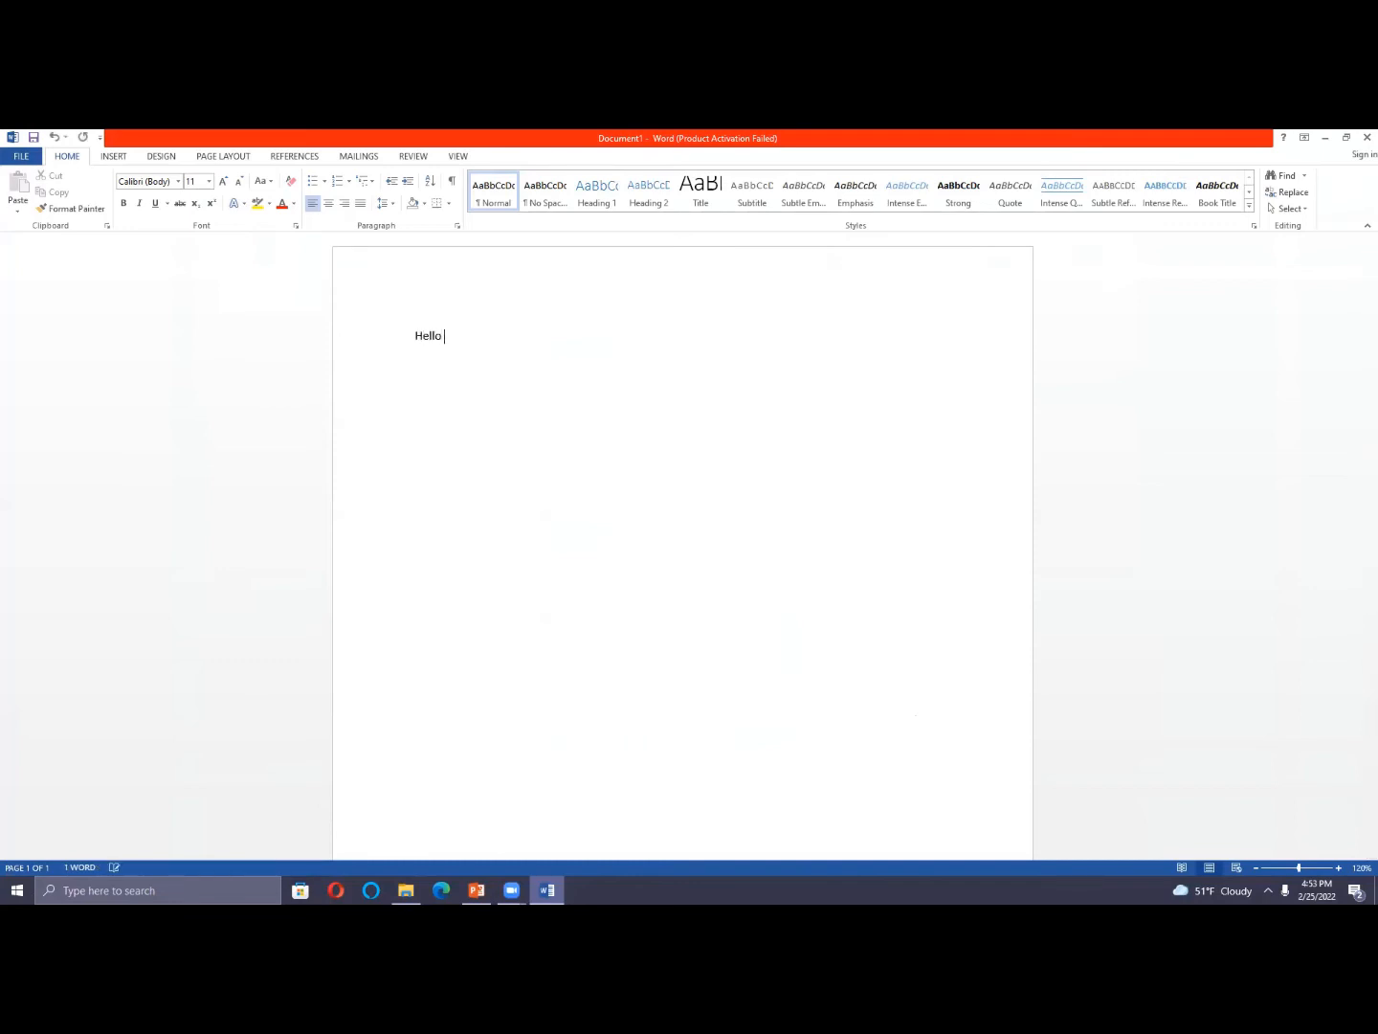
{"action": "type", "text": "Dear"}
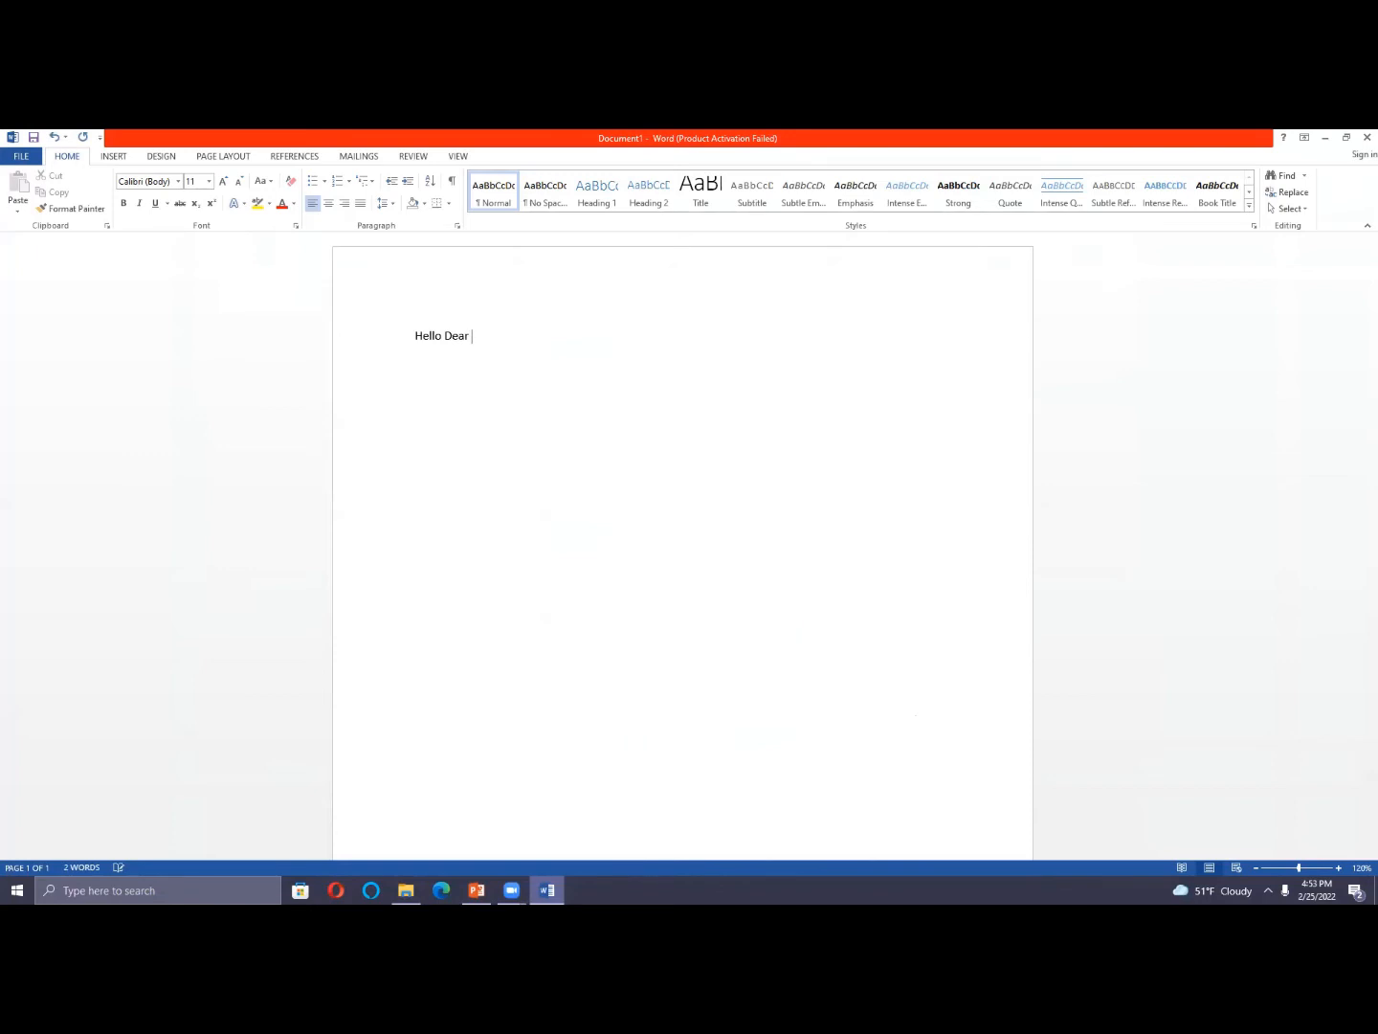
{"action": "type", "text": "Students"}
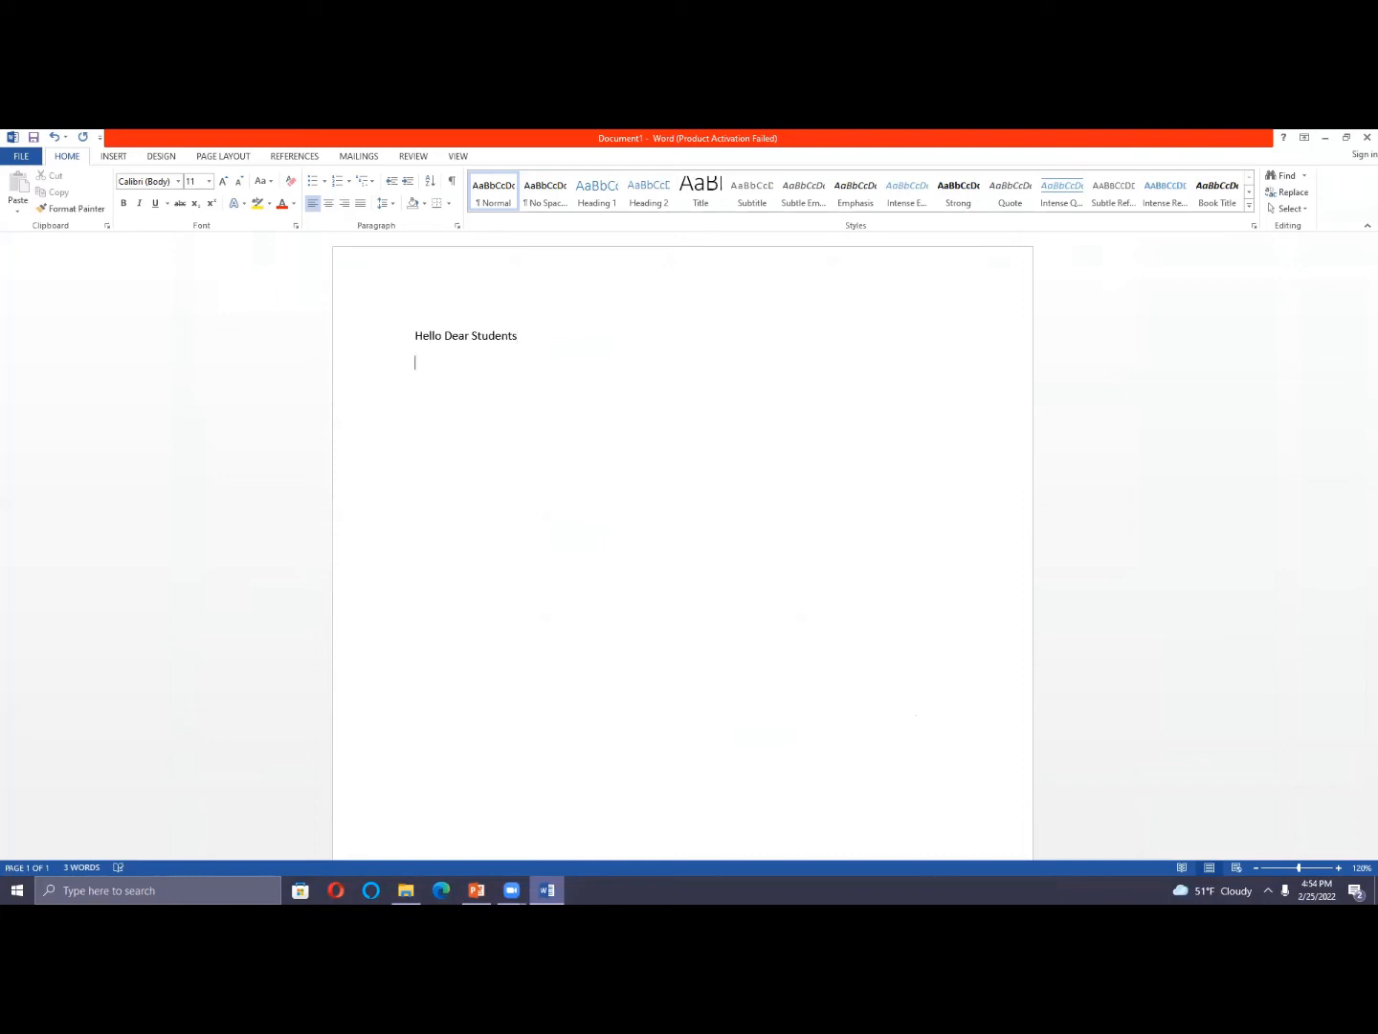
- Write "Hello dear" on the second line, then correct it to "Hello Dear"
{"action": "type", "text": "heloo"}
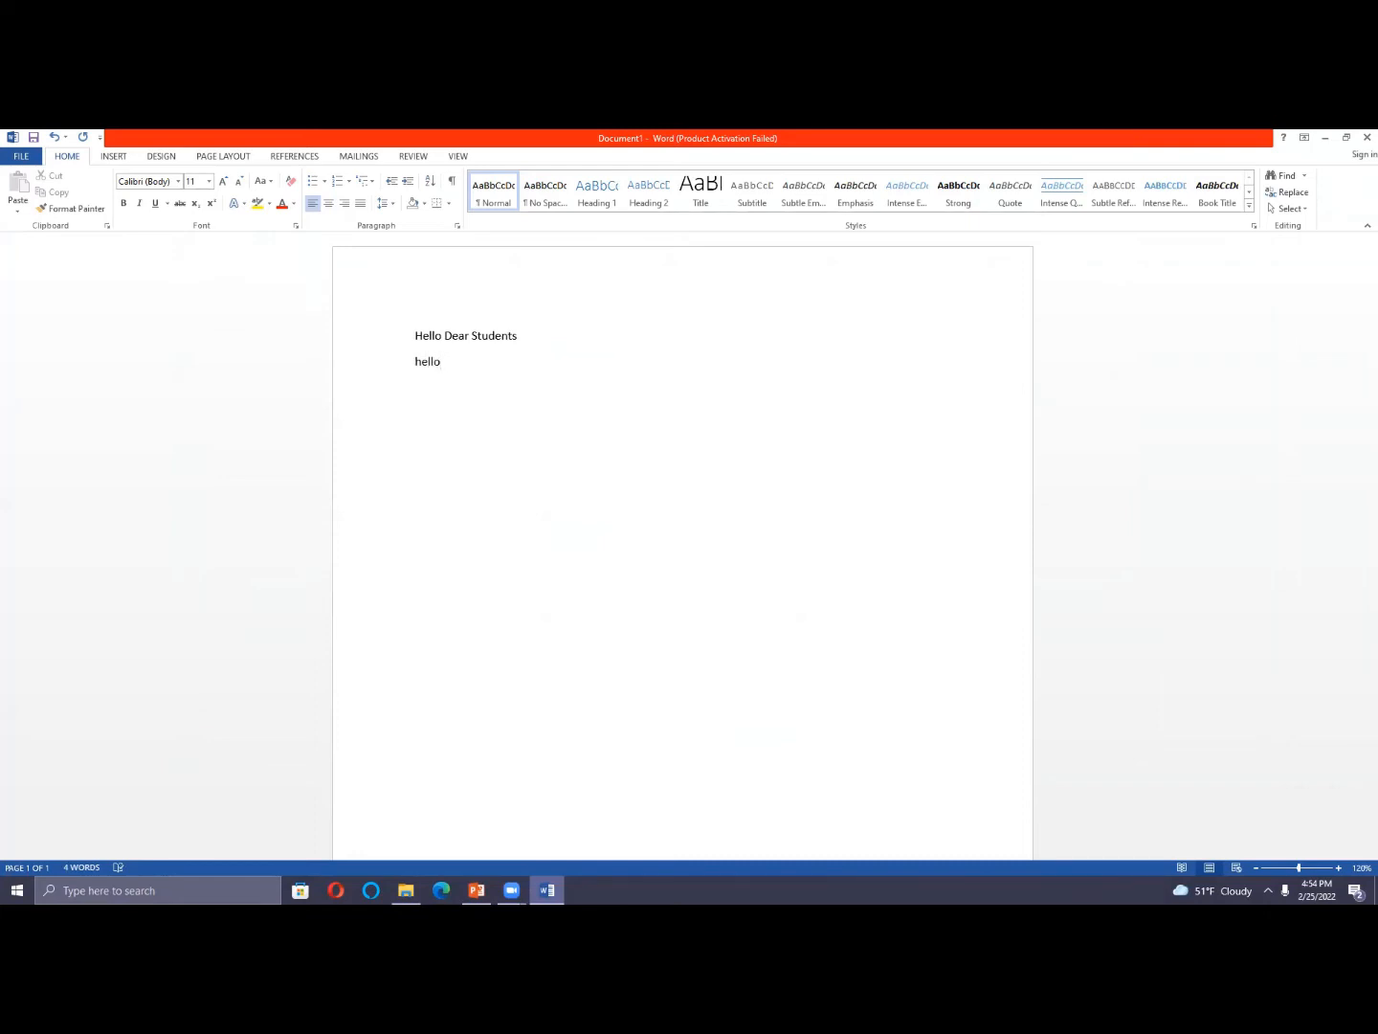
{"action": "type", "text": "Hello"}
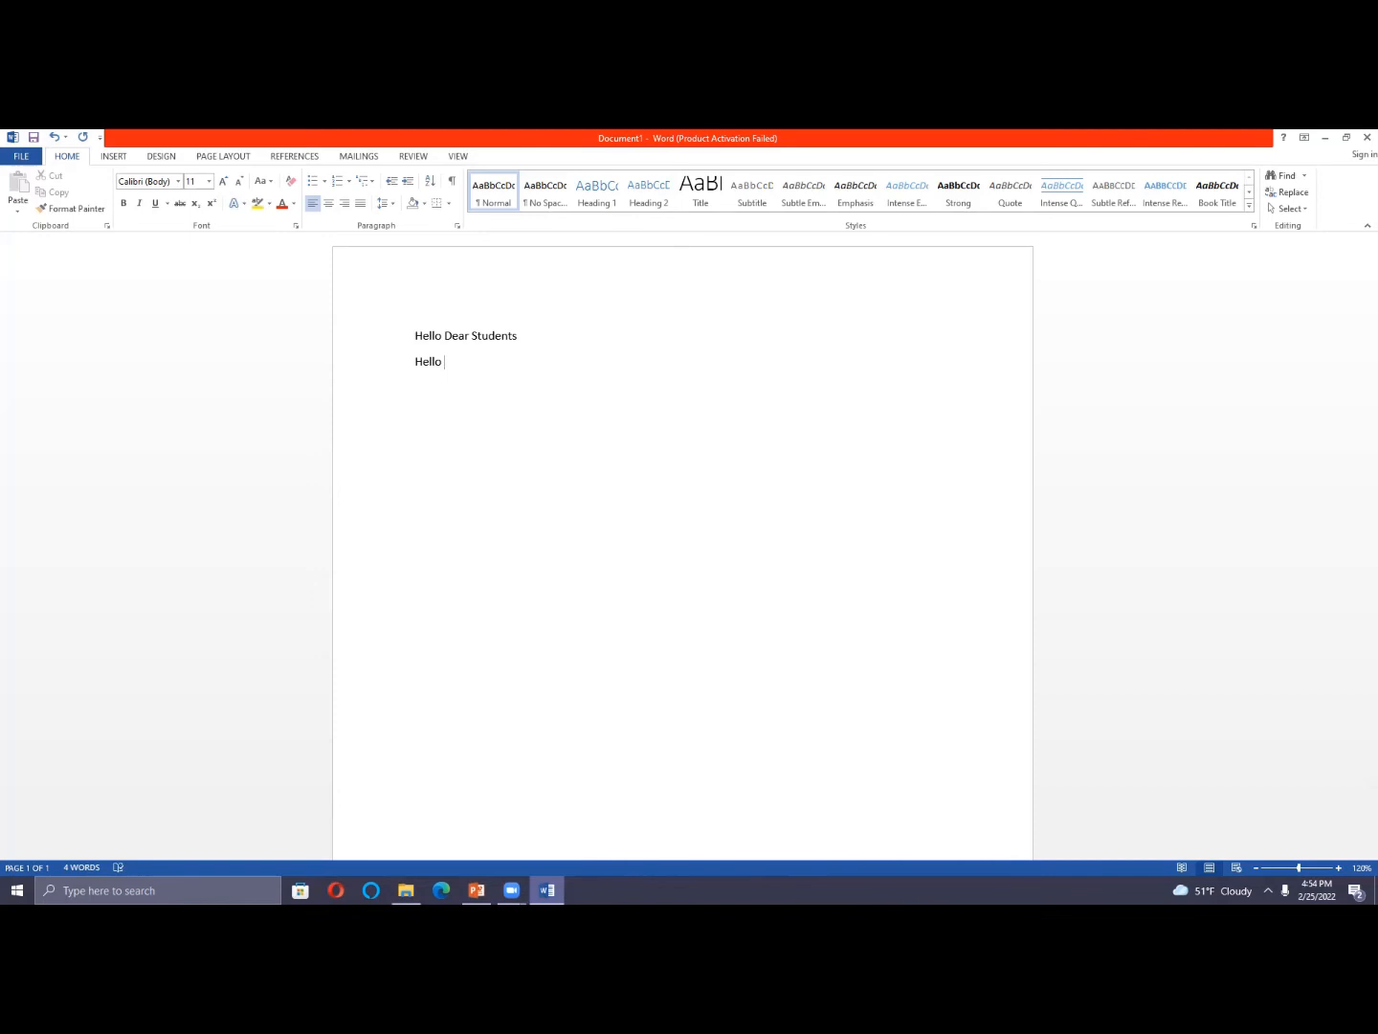
{"action": "type", "text": "dear"}
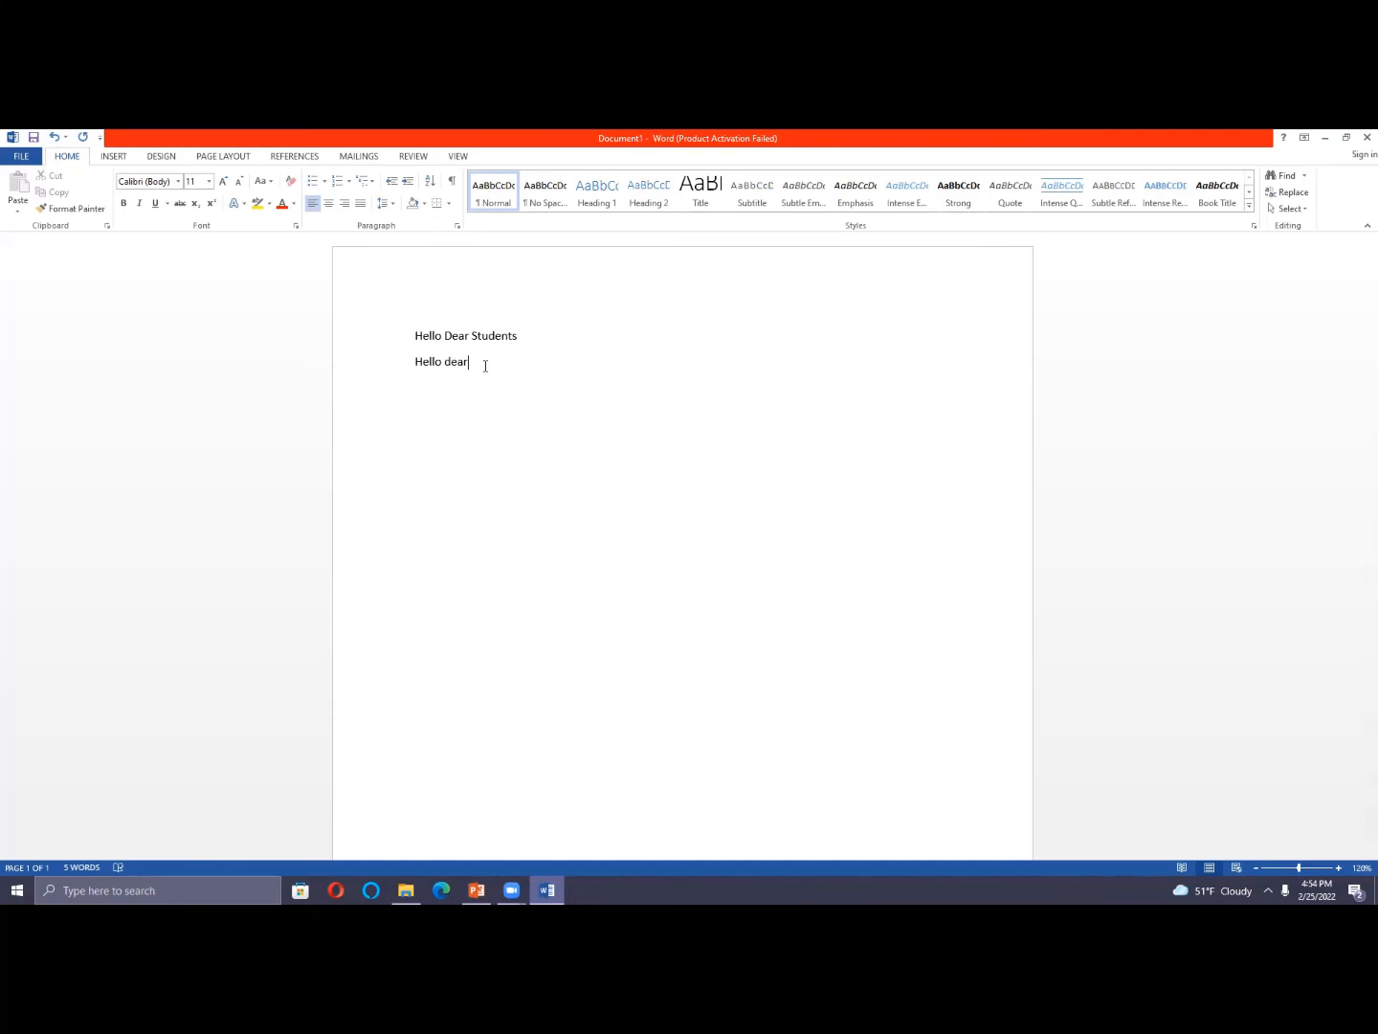
{"action": "key", "text": "backspace"}
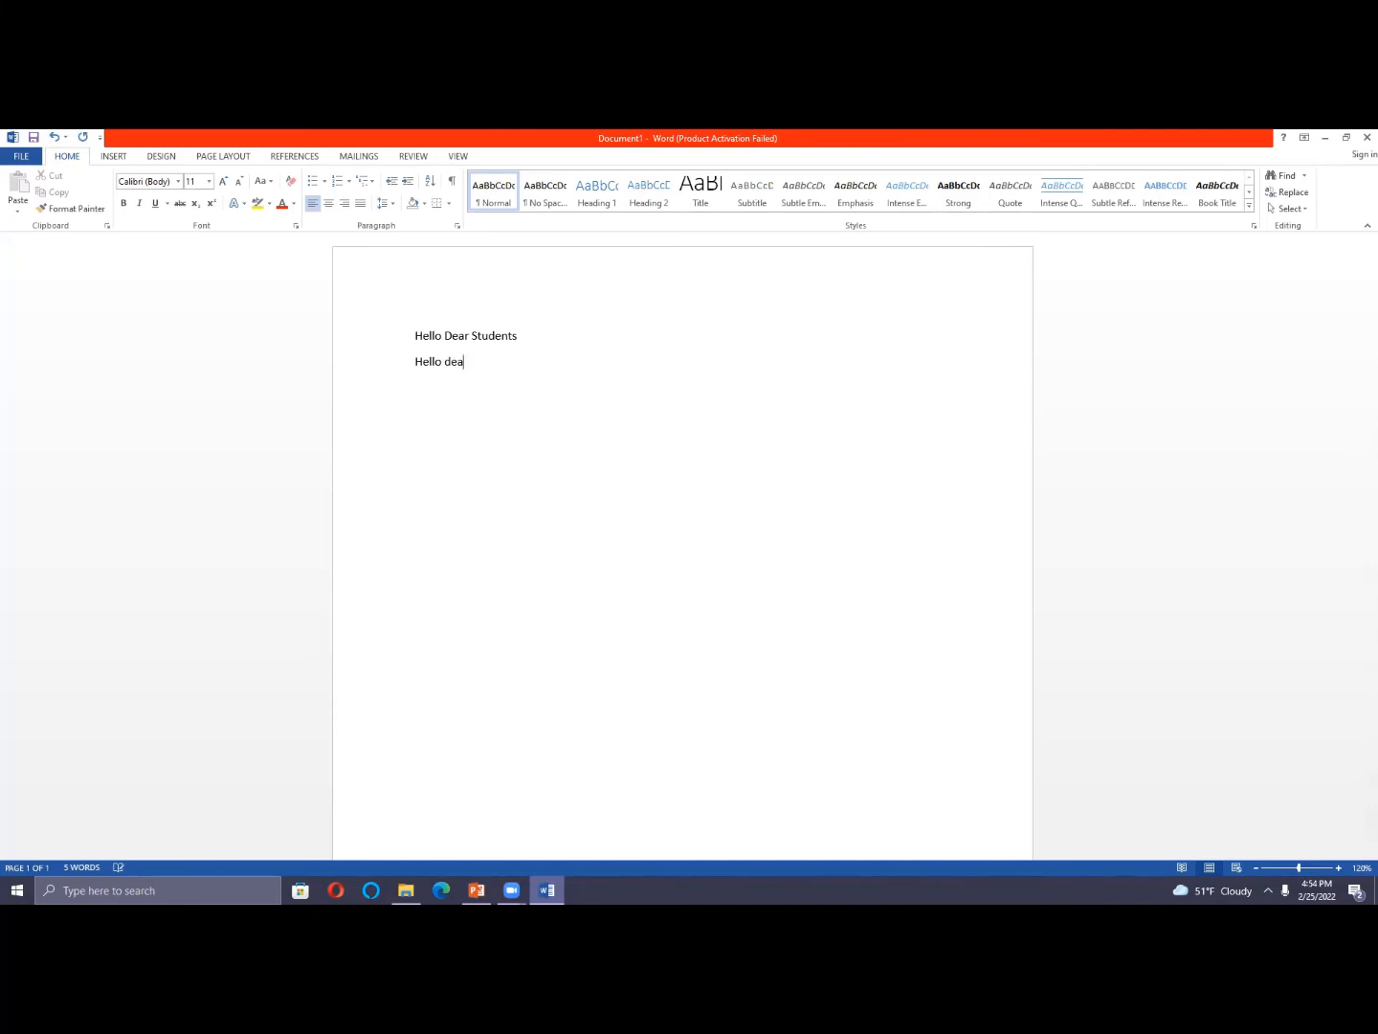
{"action": "key", "text": "BackSpace"}
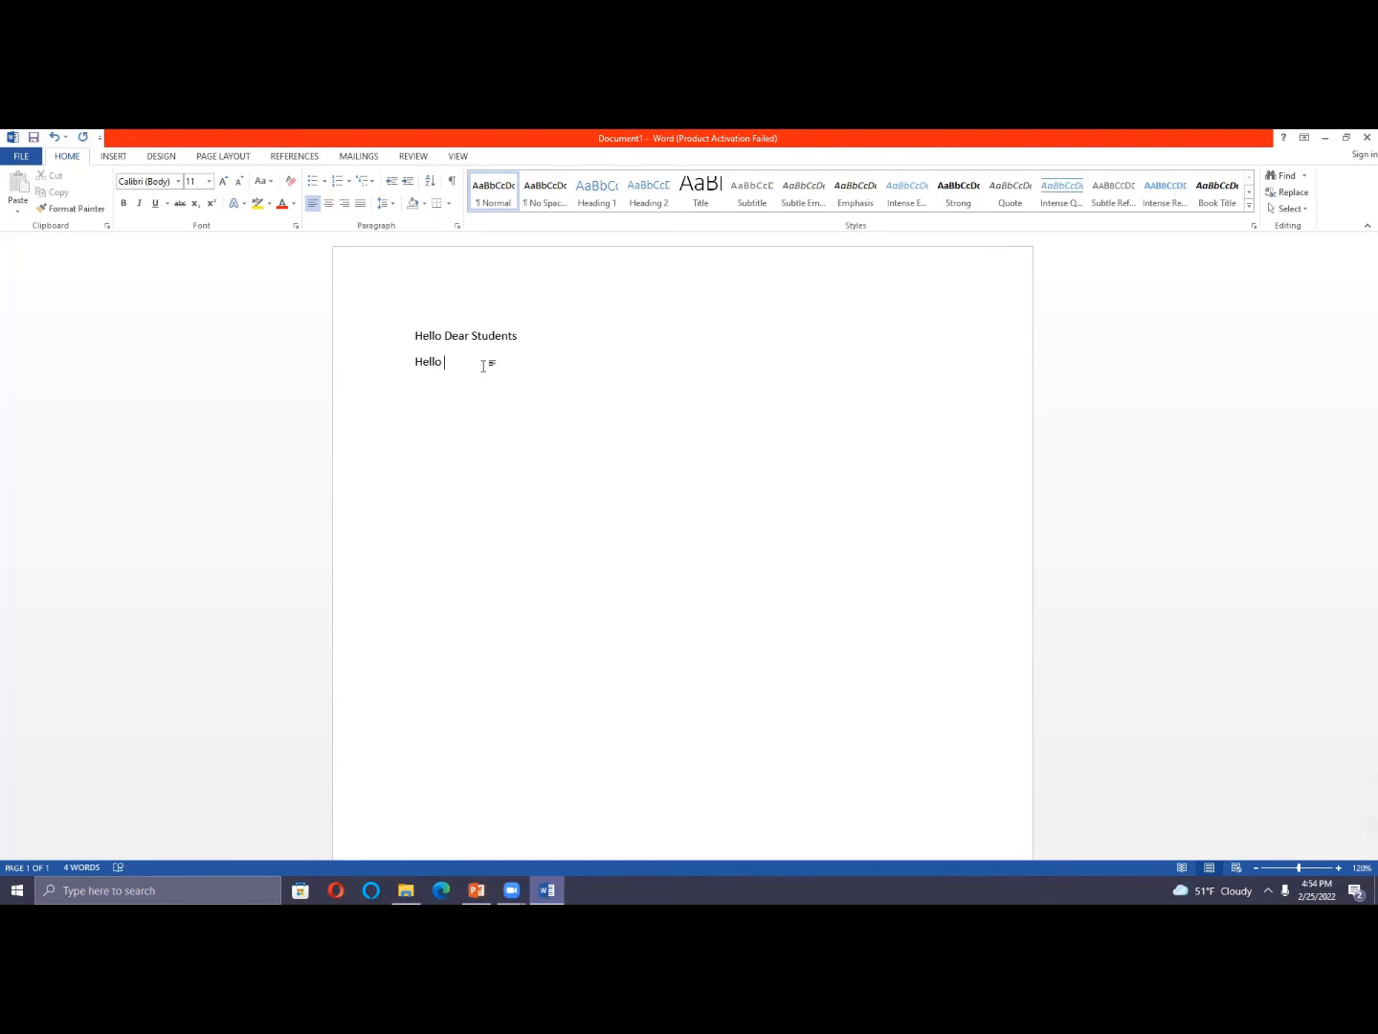
{"action": "type", "text": "D"}
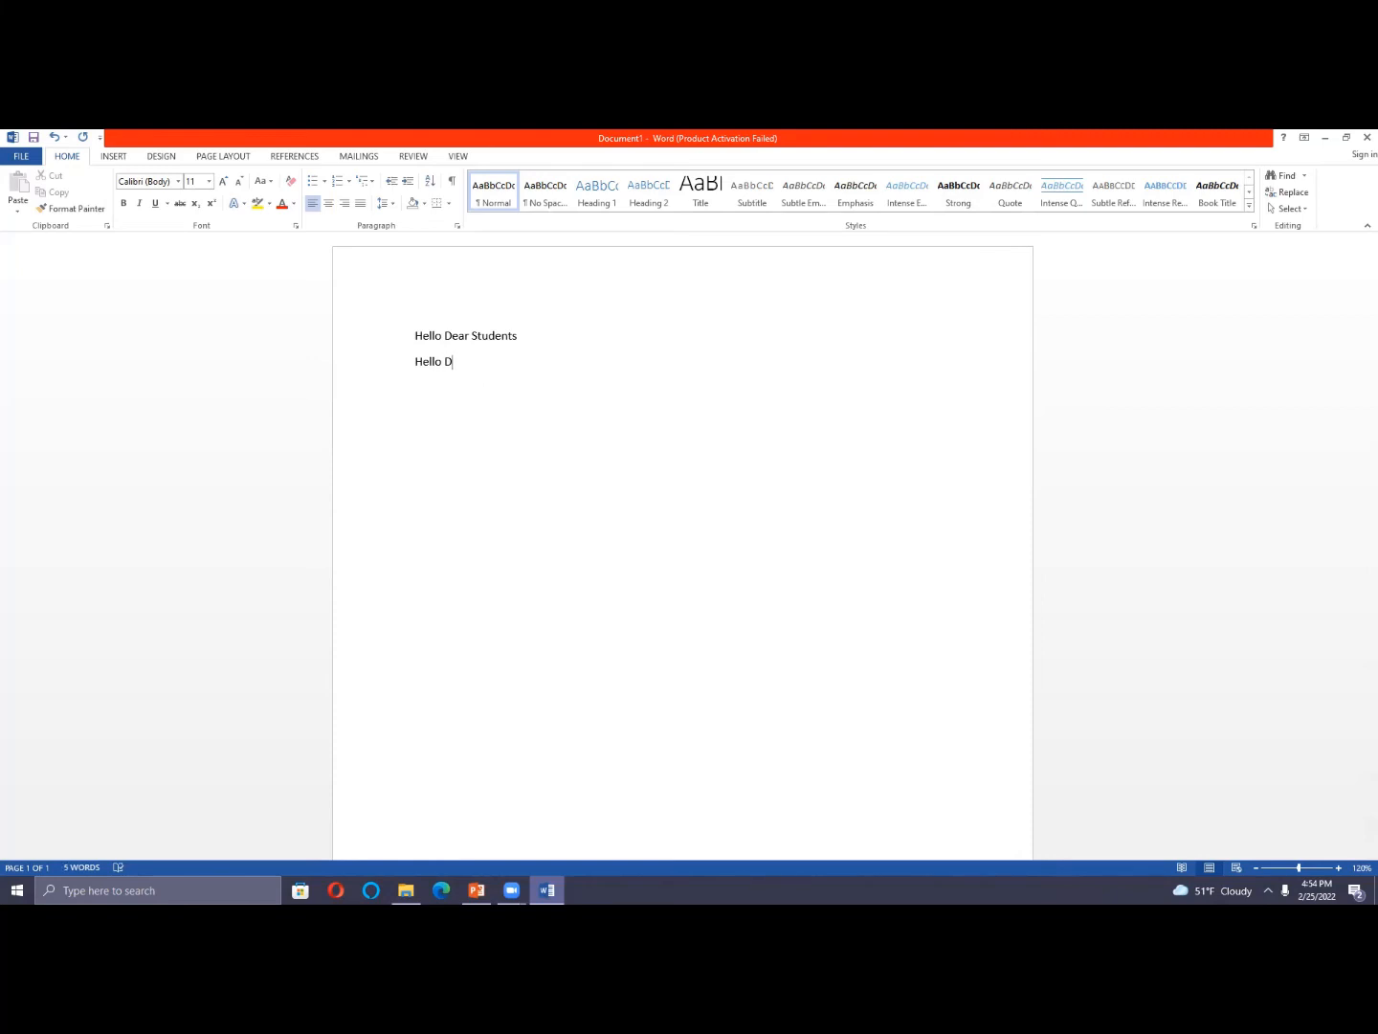
{"action": "type", "text": "e"}
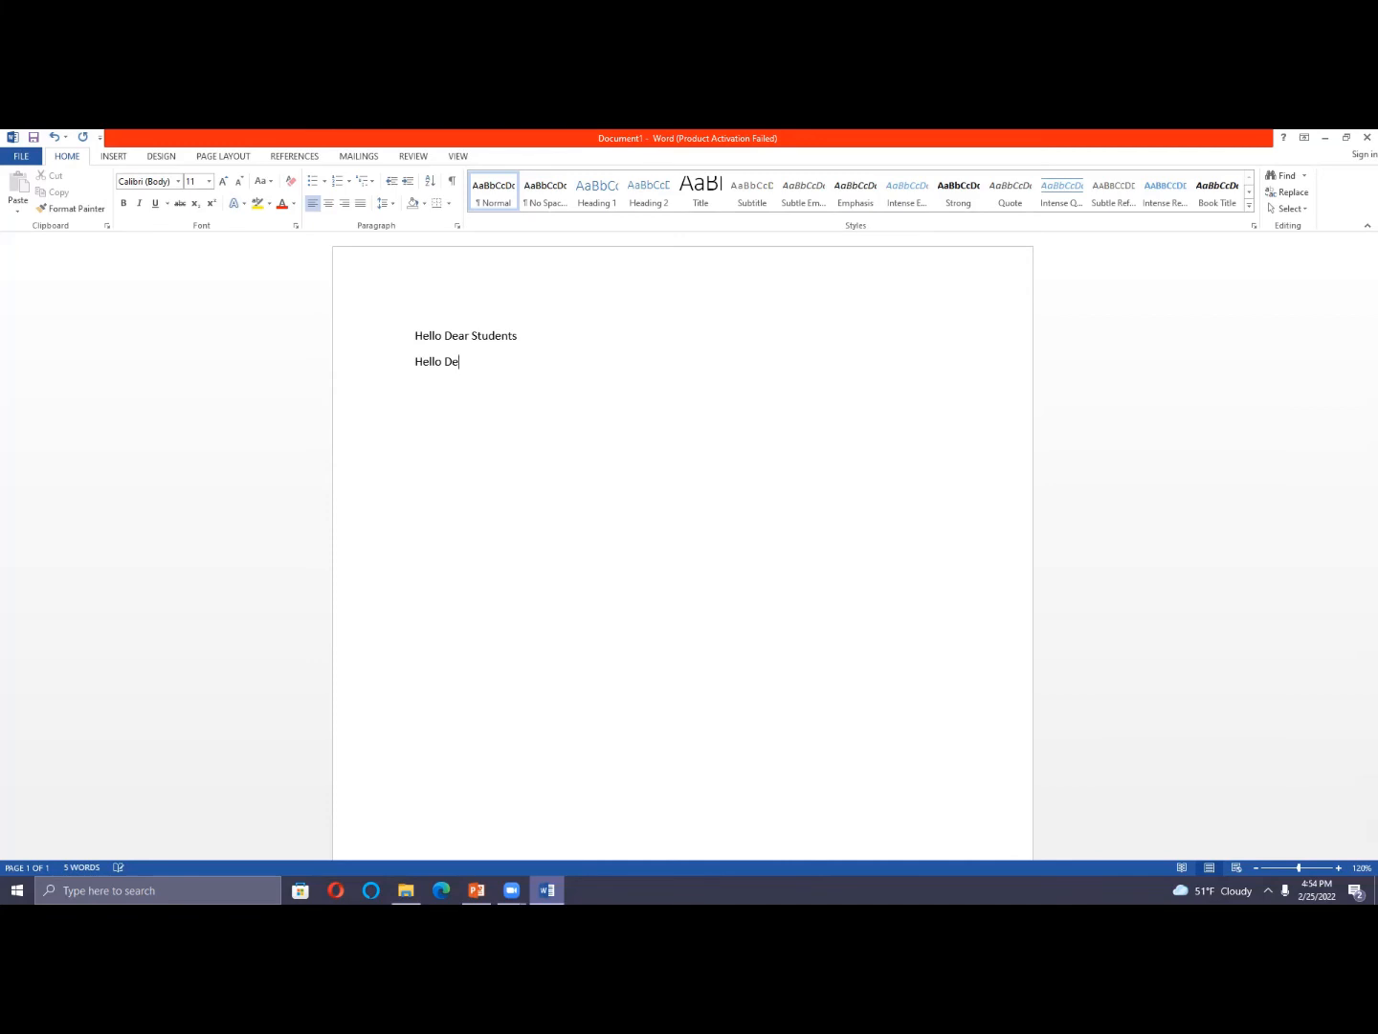
{"action": "type", "text": "ar"}
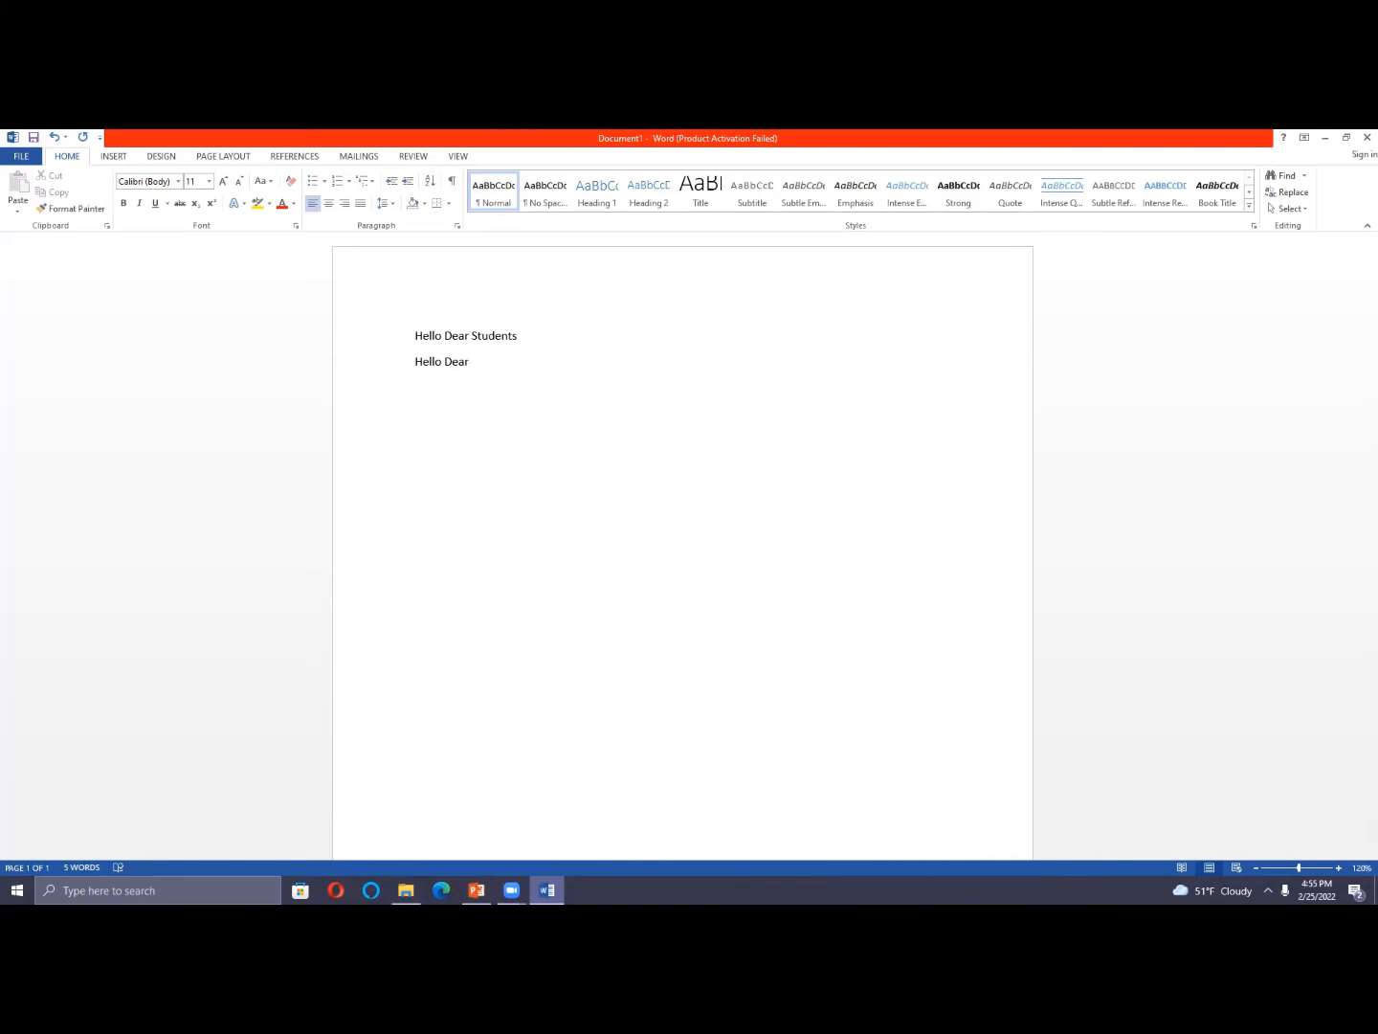
- Finish the second line as "Hello Dear students." with a space before the lowercase "students."
{"action": "type", "text": "stu"}
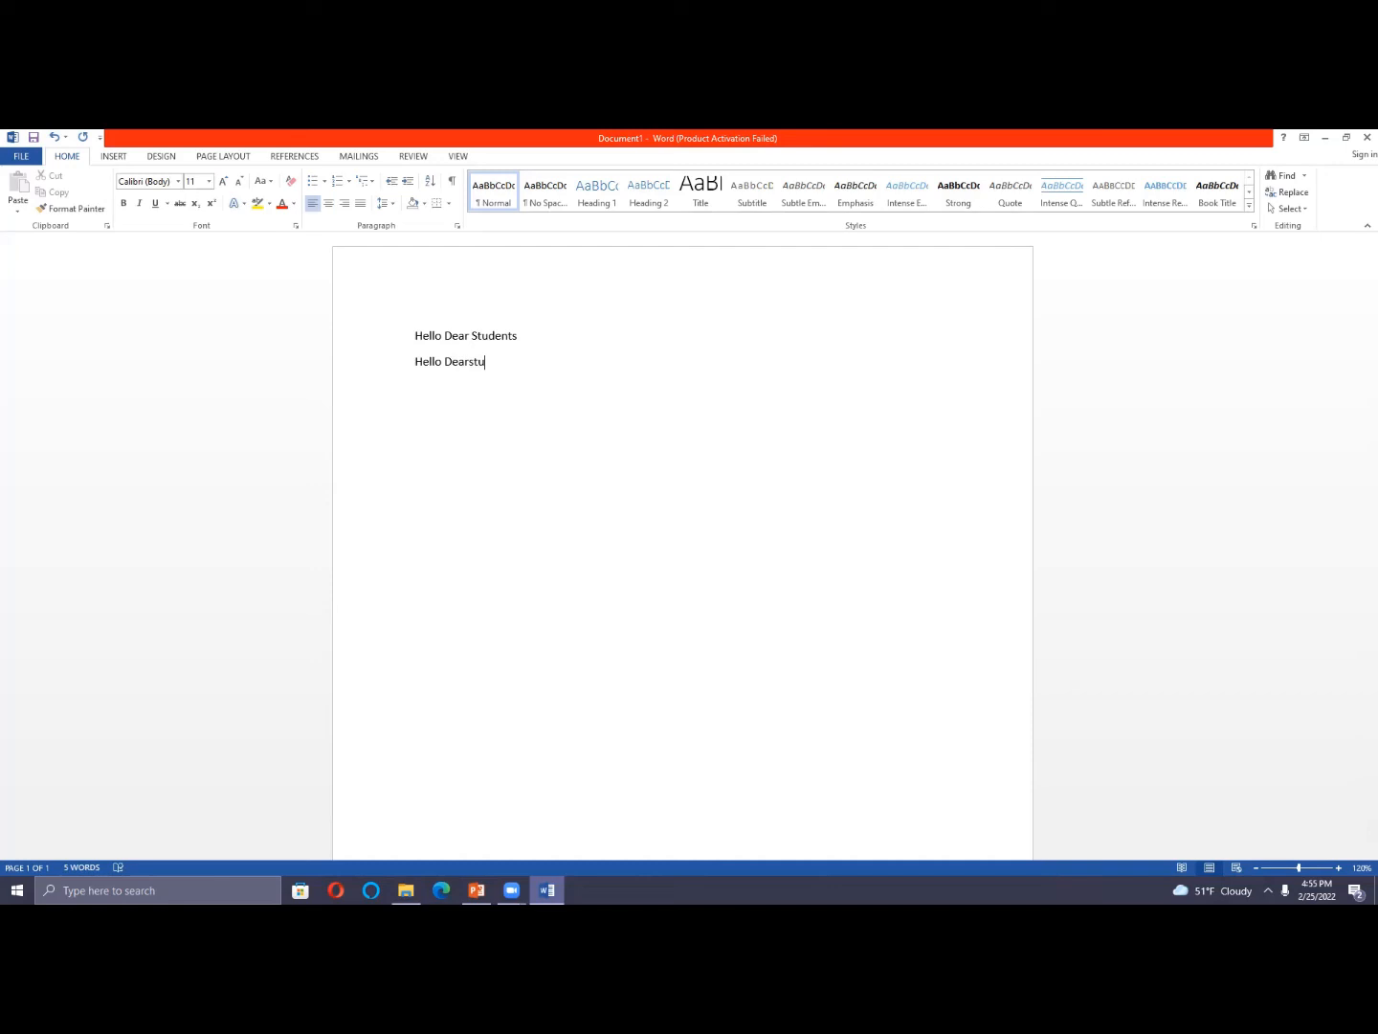
{"action": "key", "text": "BackSpace"}
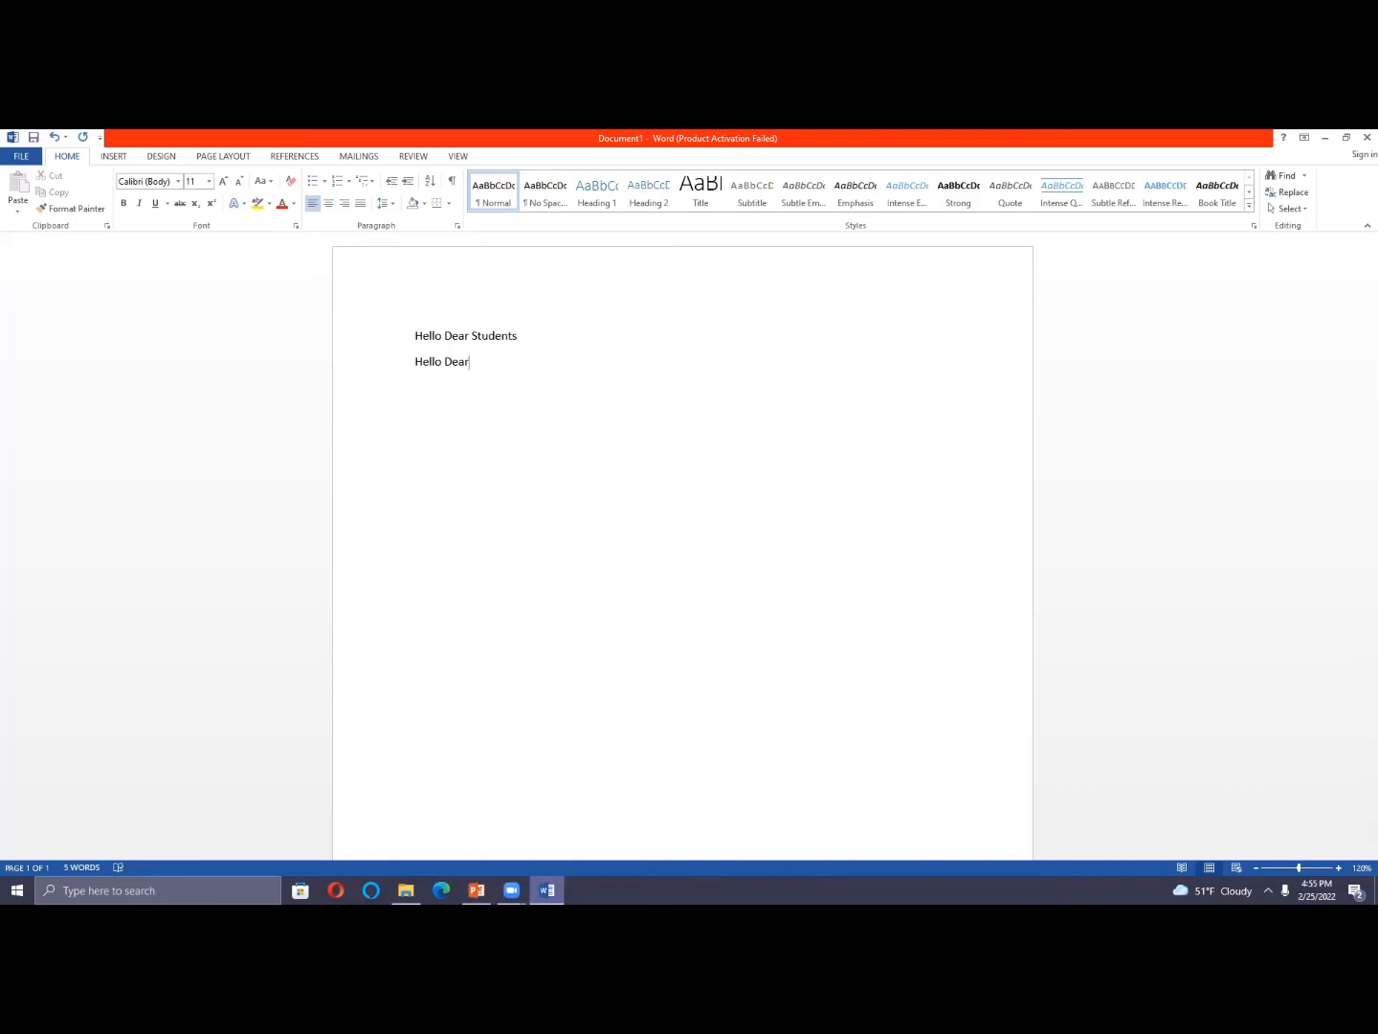
{"action": "type", "text": "\" \""}
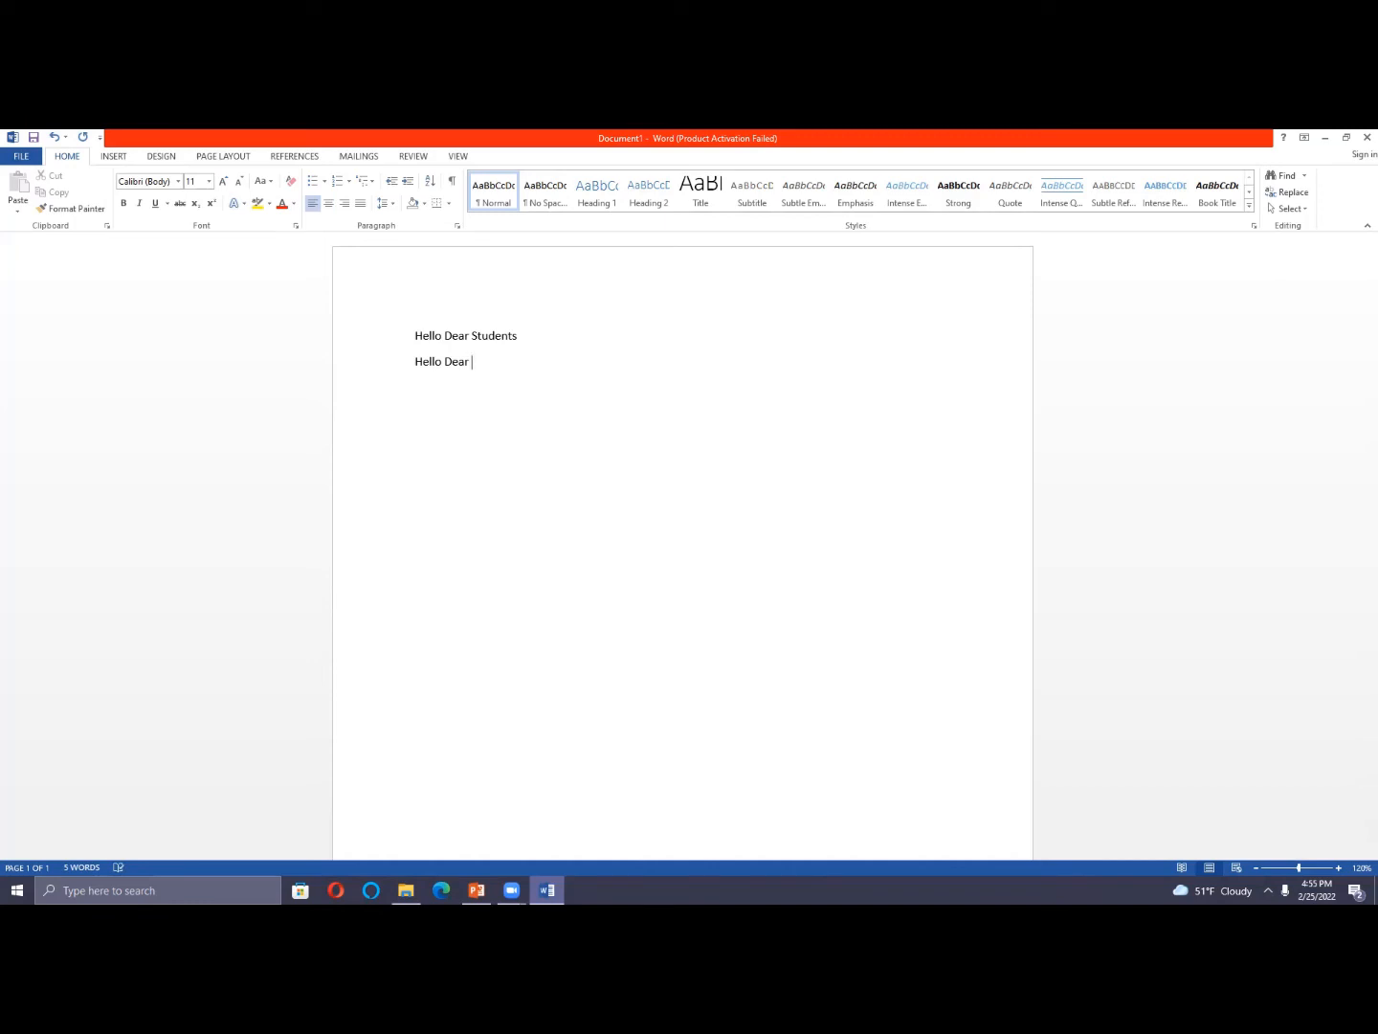
{"action": "type", "text": "stude"}
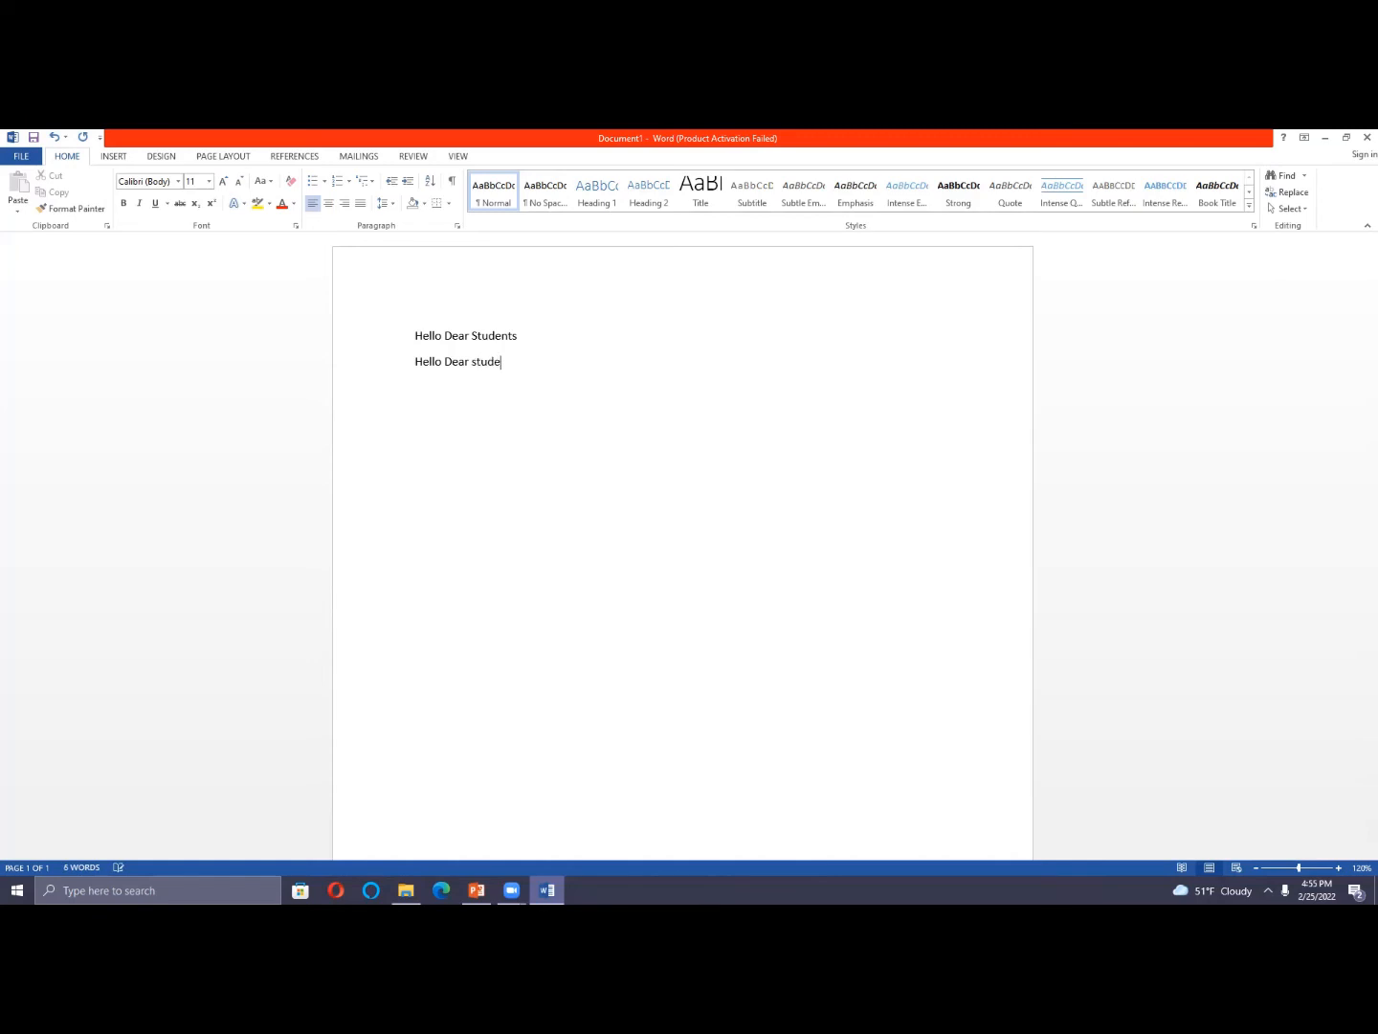
{"action": "type", "text": "nts"}
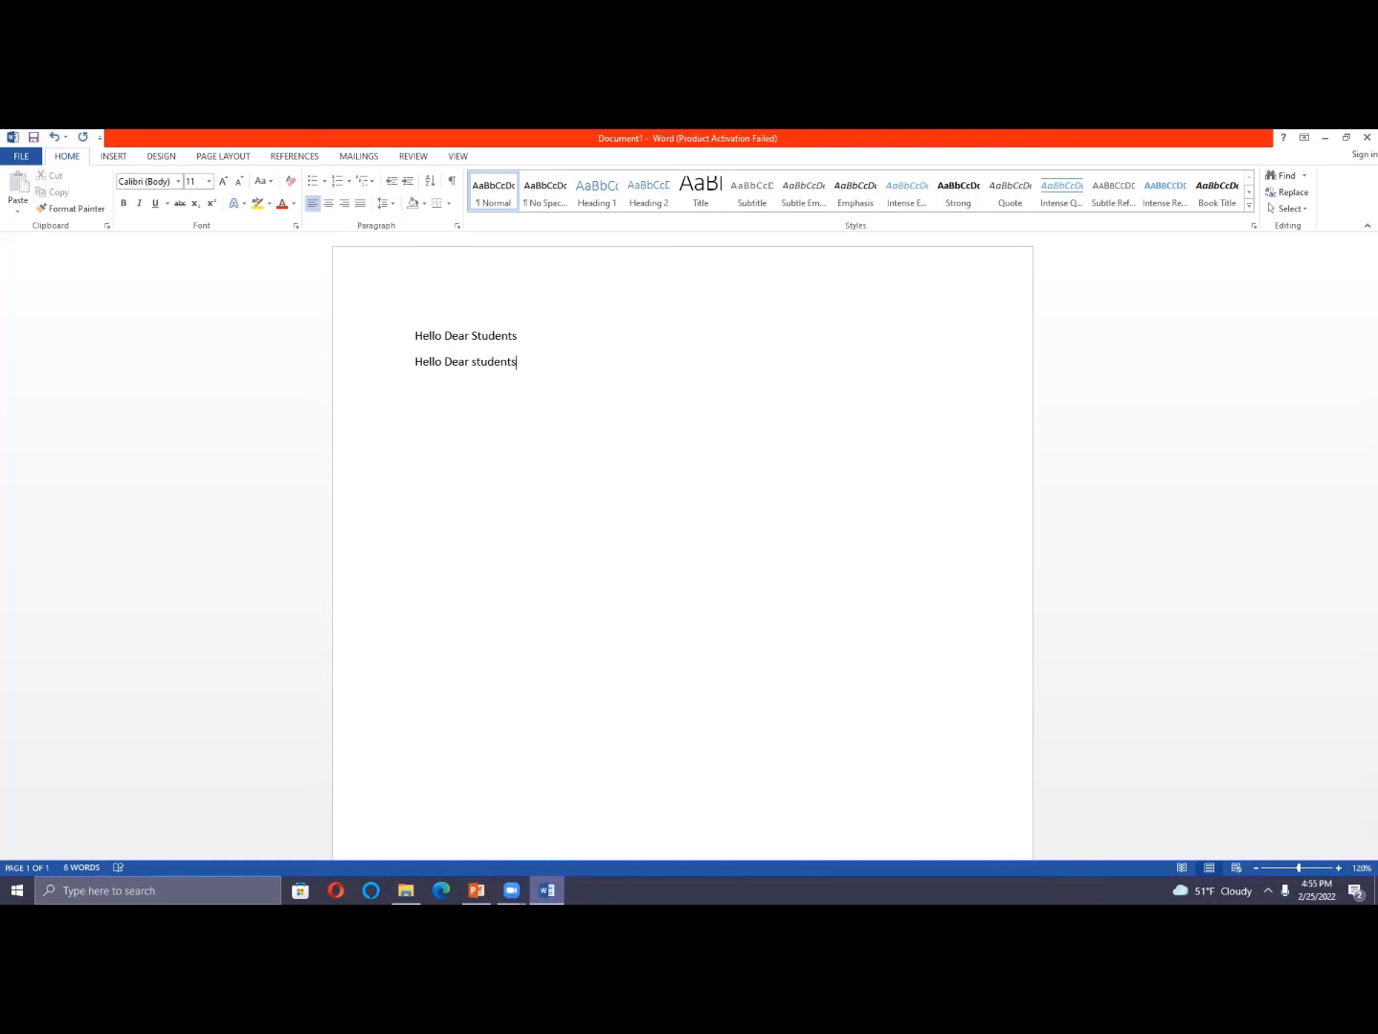
{"action": "type", "text": "."}
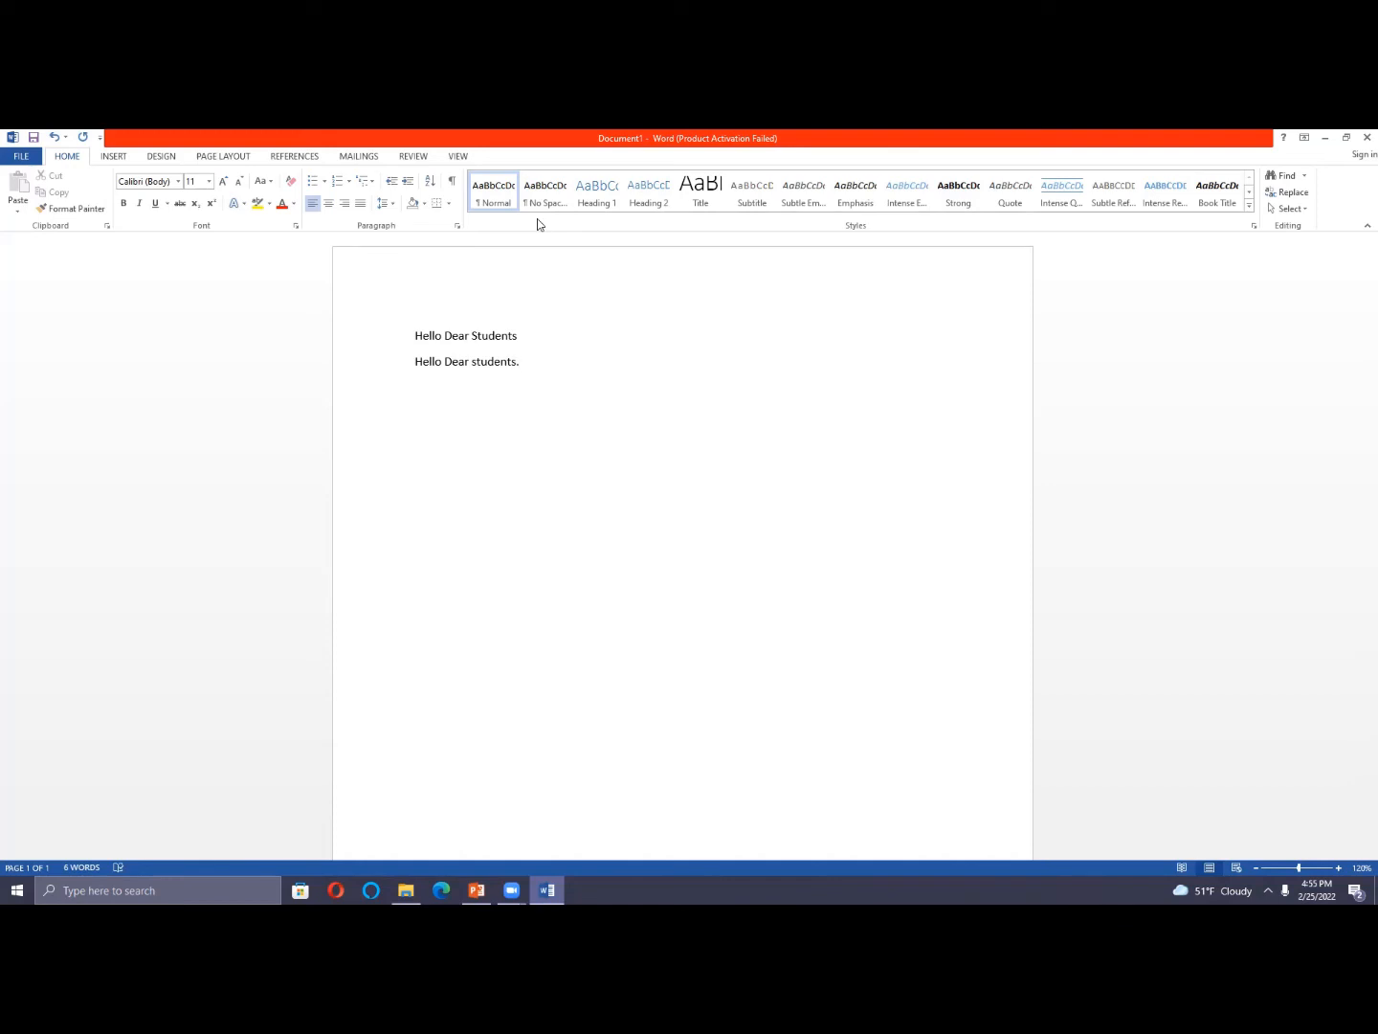
{"action": "left_click", "coordinate": [520, 362]}
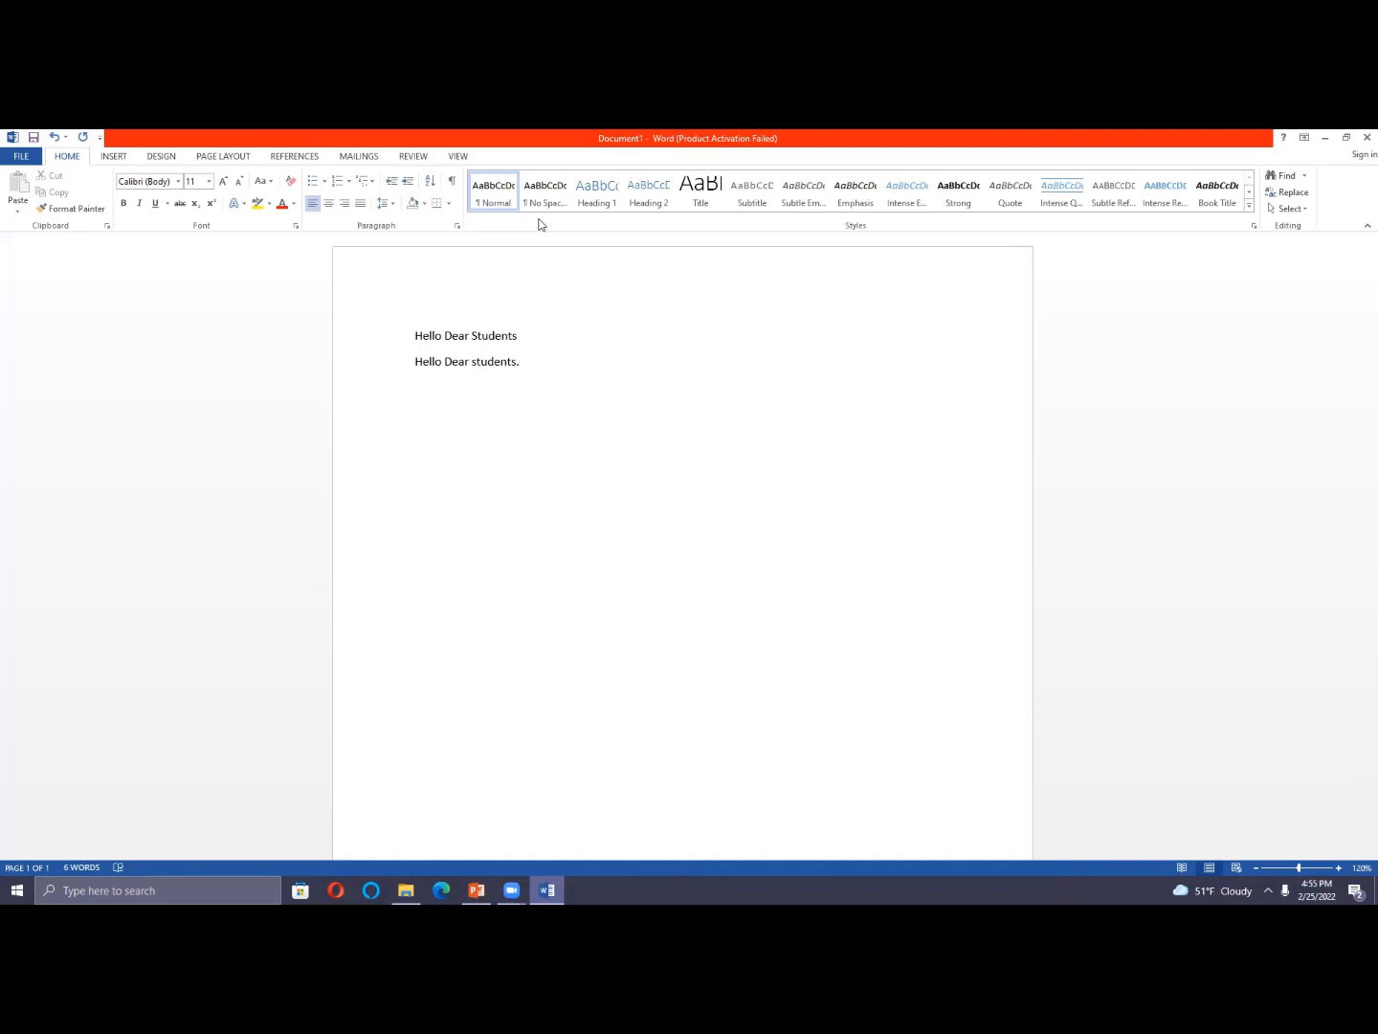
{"action": "left_click", "coordinate": [521, 362]}
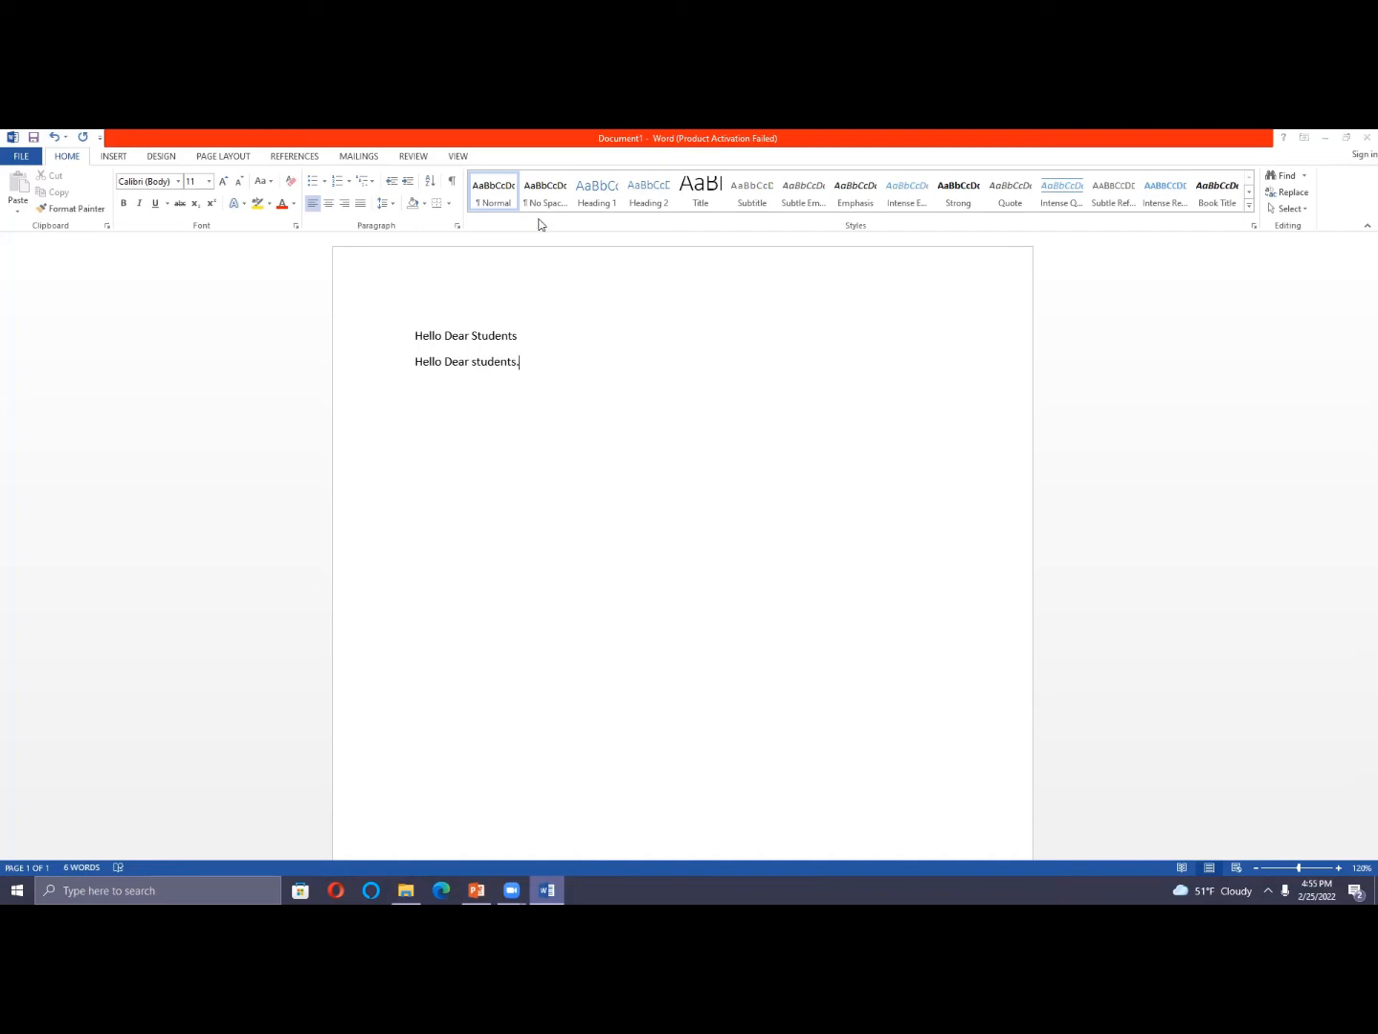